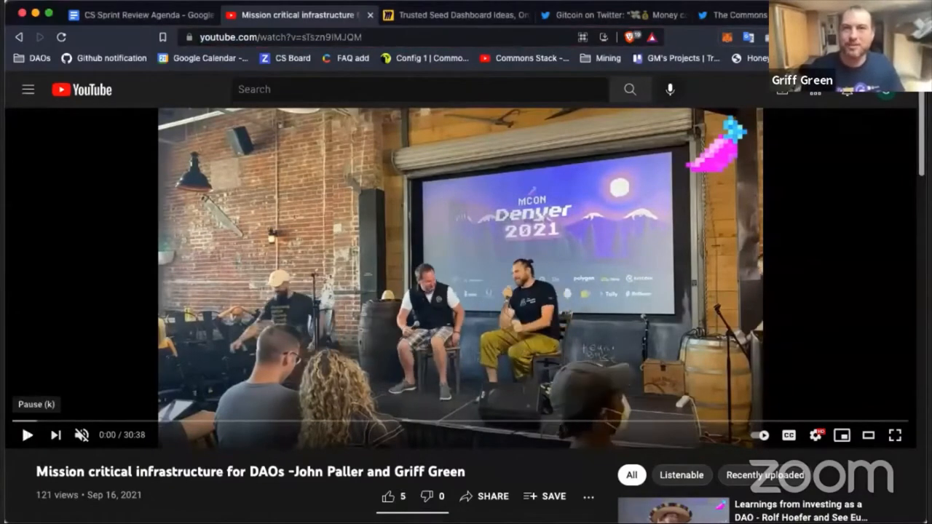
Start the MCON Denver 'Mission critical infrastructure for DAOs' panel video on YouTube.
click(28, 435)
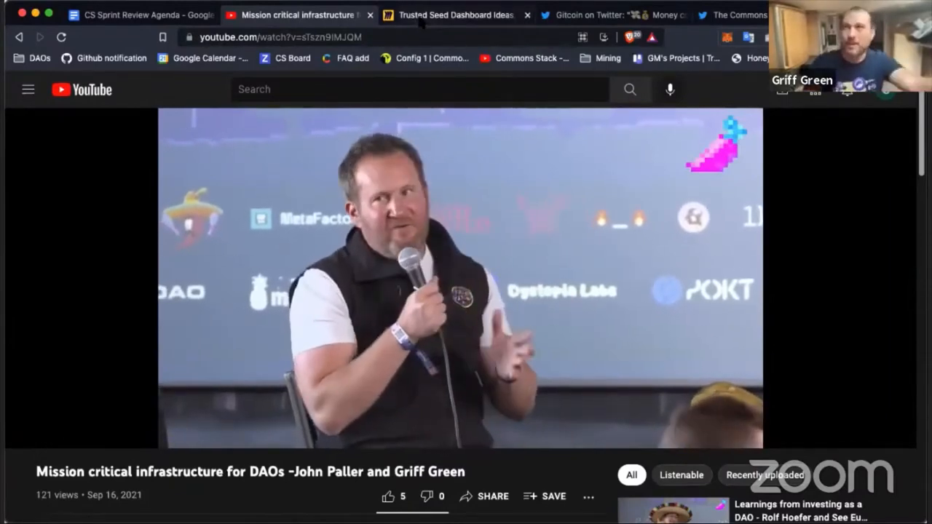
Browse the Ideas area of the Trusted Seed Dashboard Ideas board, then bring up the Commons Simulator tweet.
click(462, 14)
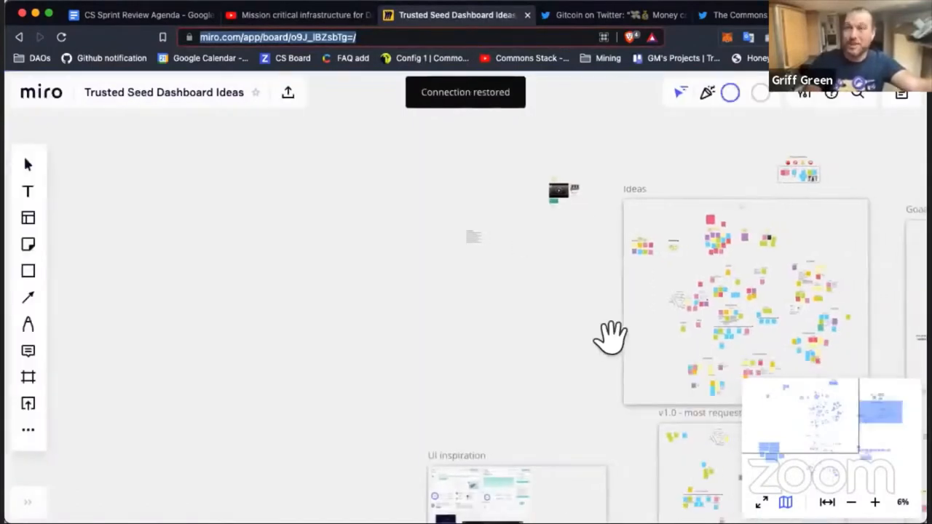
drag(611, 339, 367, 269)
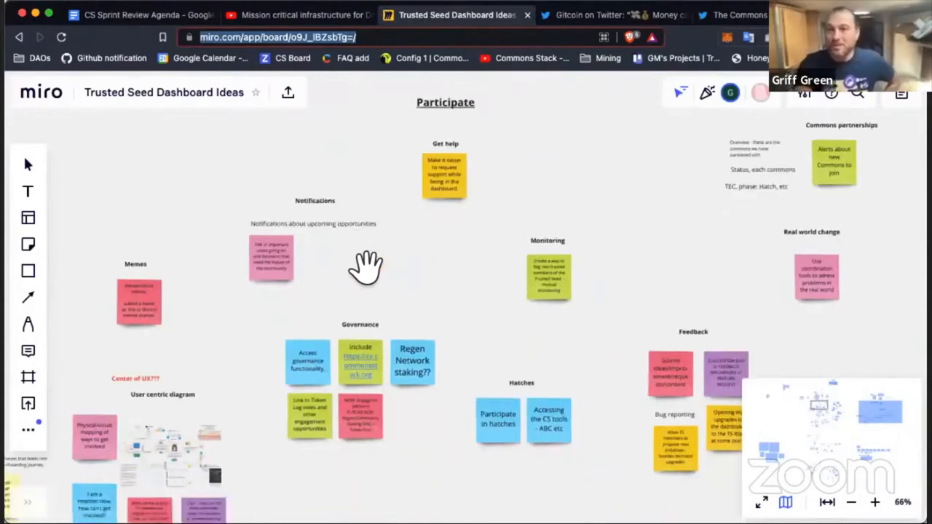
scroll(down, 3)
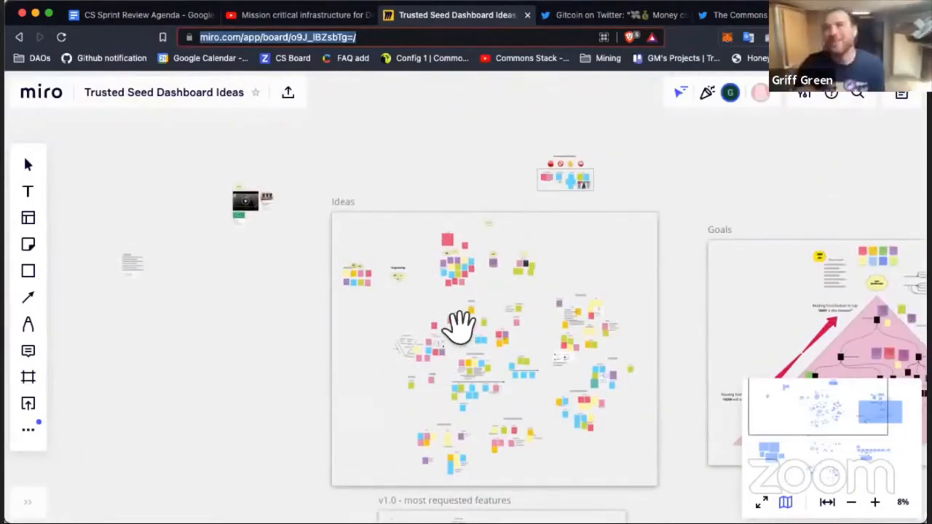
mouse_move(433, 339)
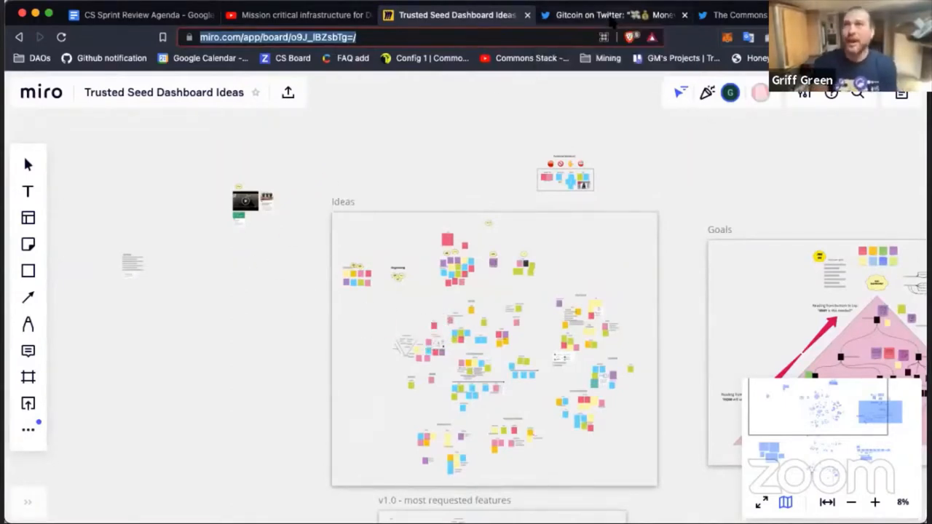
click(611, 15)
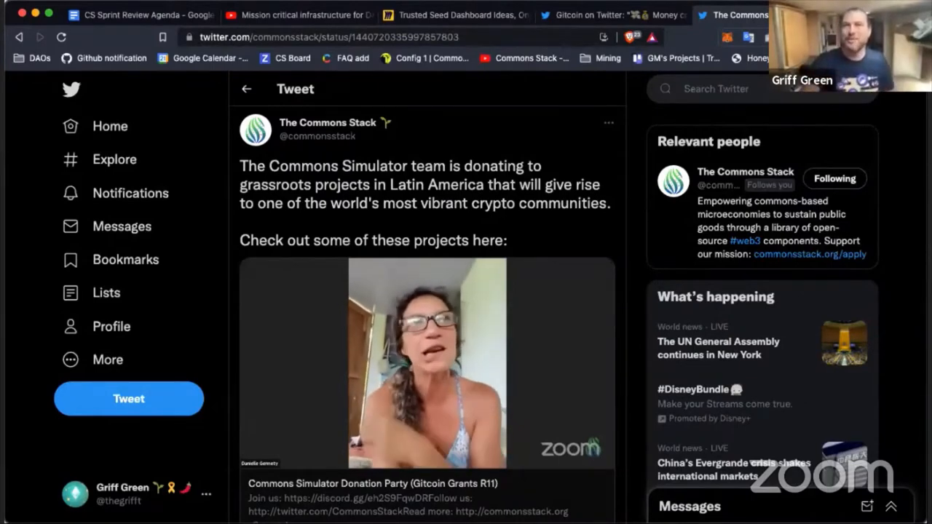
Play the tweet's donation party video, then return to the Sprint 23 'Ratooning' slide.
click(425, 365)
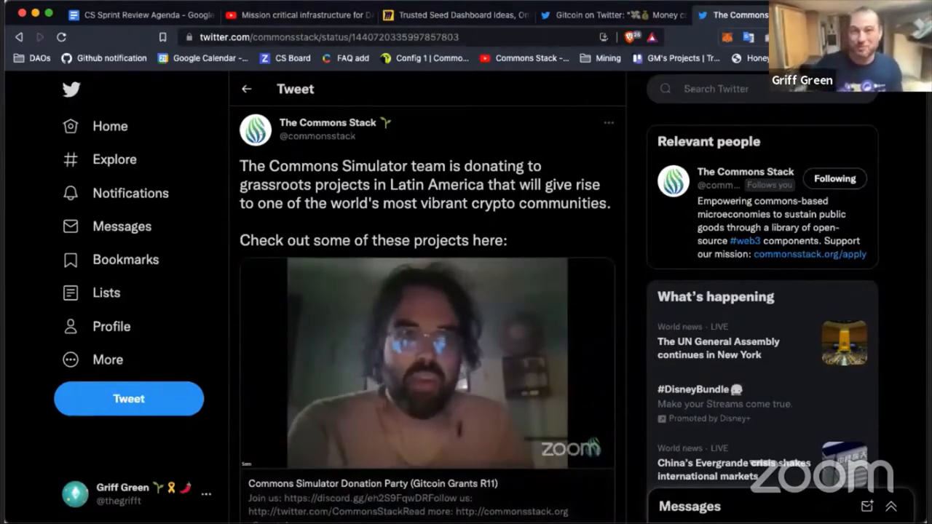
click(139, 16)
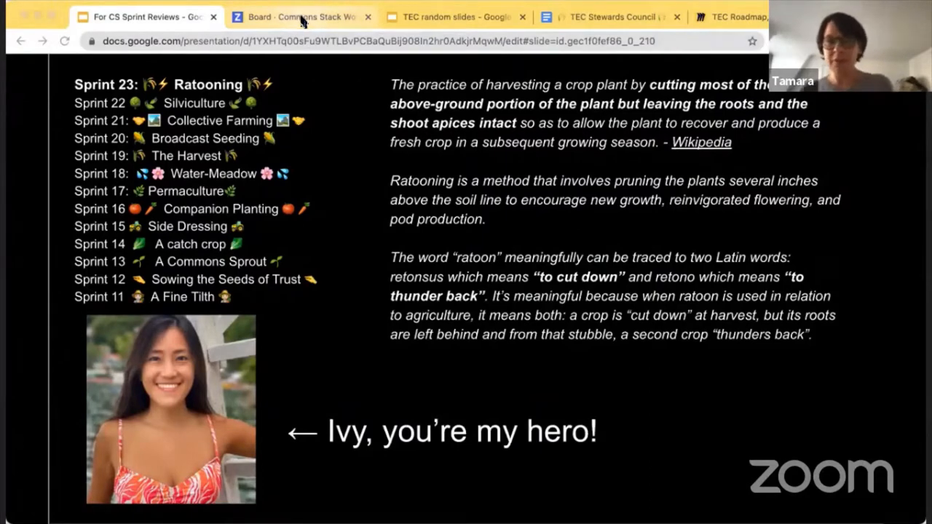
Dismiss ZenHub's Sprints filter and scroll the board to the In Progress, Blocked and Review columns.
click(301, 16)
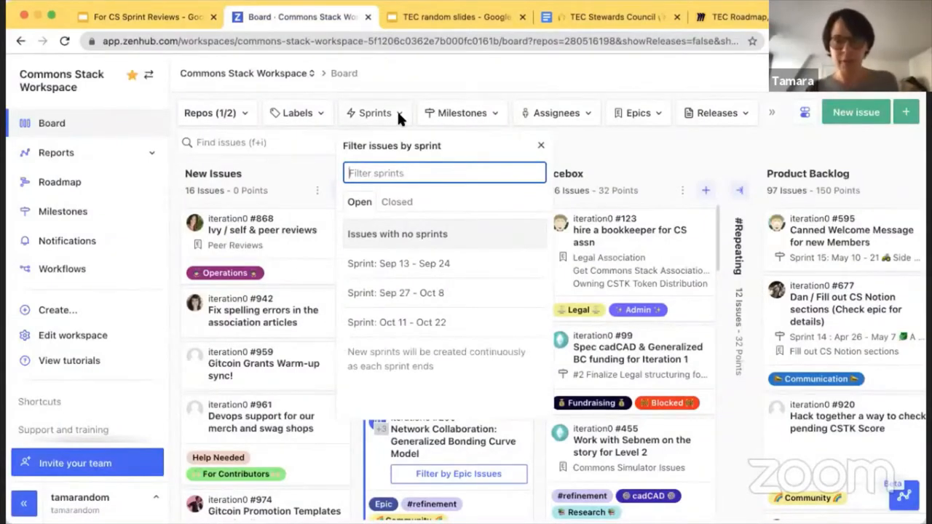
click(541, 145)
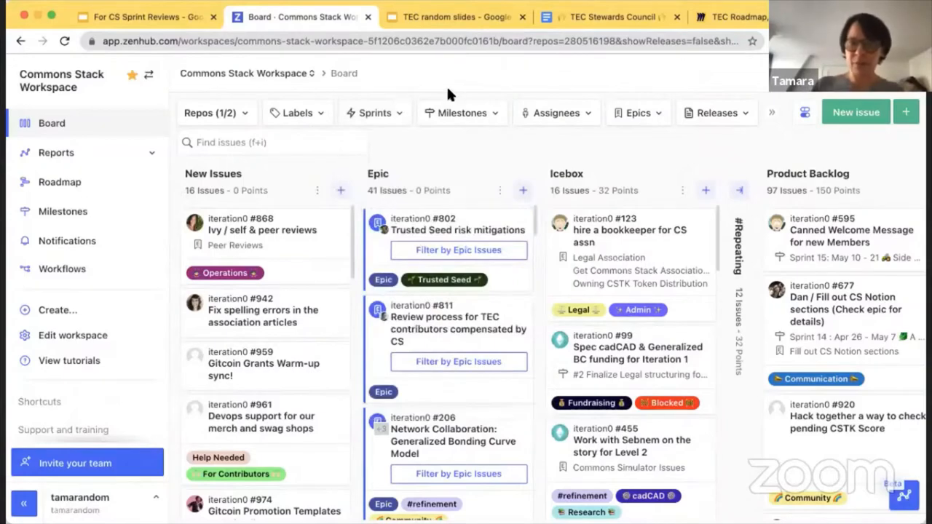
scroll(right, 3)
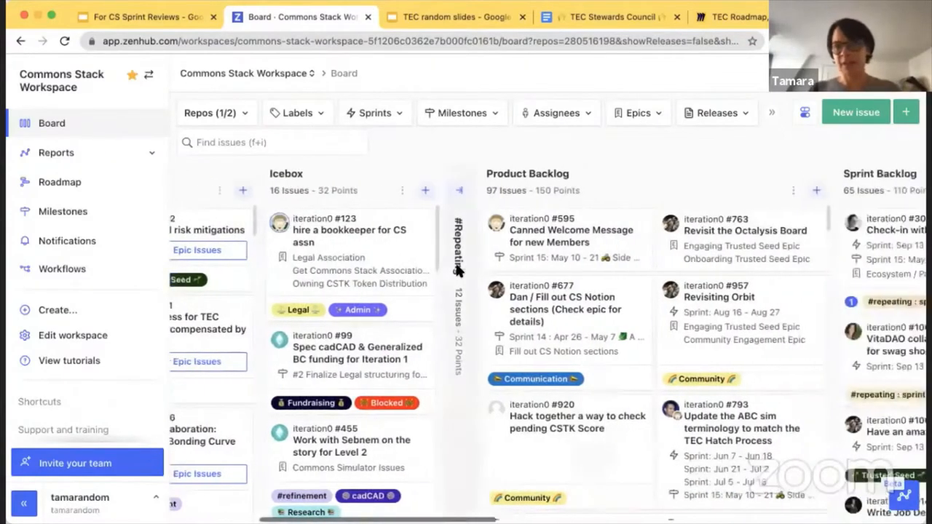
scroll(right, 3)
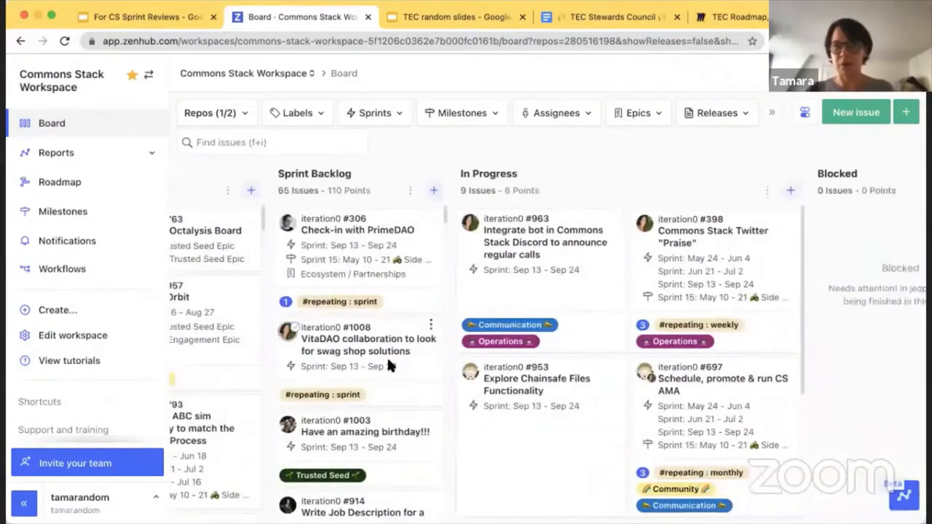
scroll(down, 3)
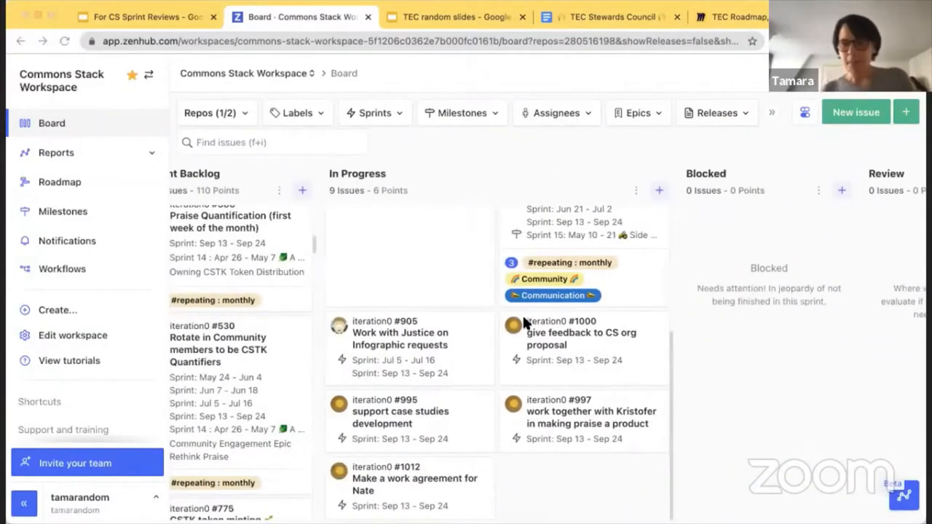
mouse_move(823, 462)
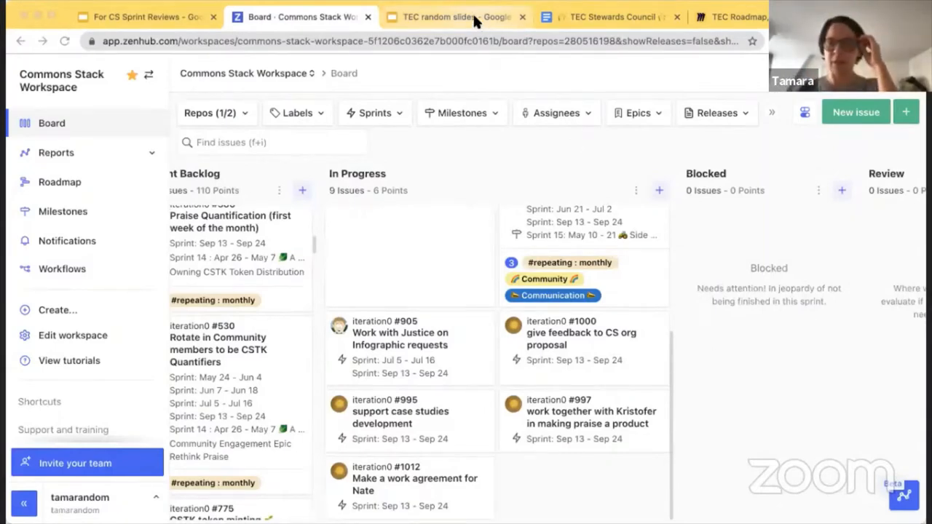
Show the 'TEC's latest Steward' slide with the new steward's photo.
click(454, 16)
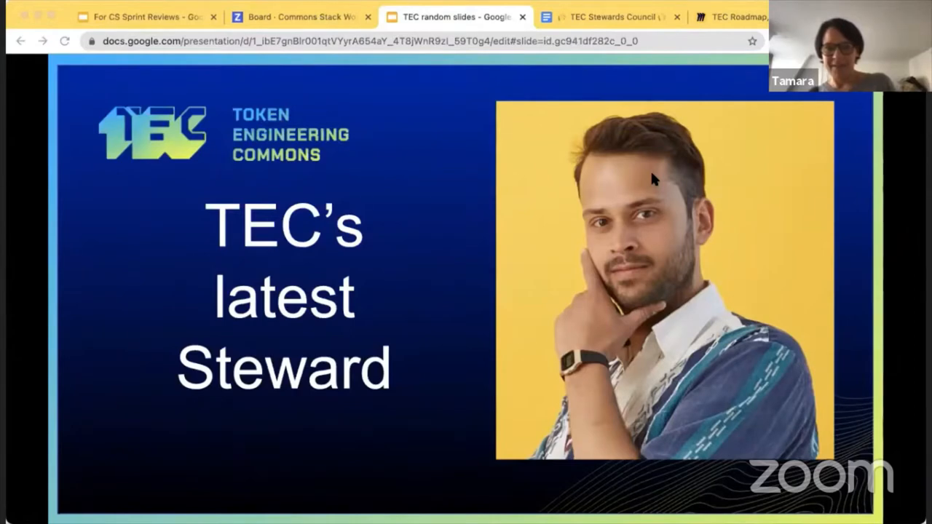
mouse_move(663, 229)
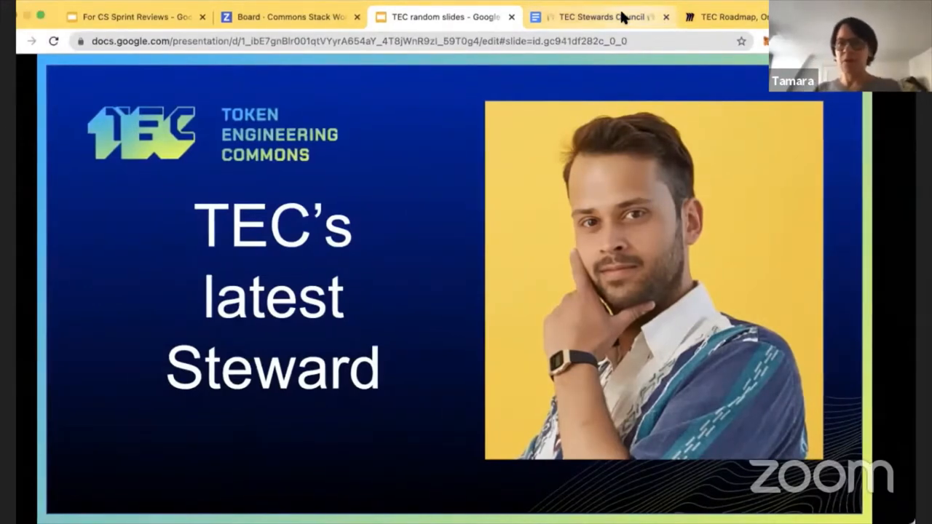
Scroll the TEC Stewards Council notes through the Sept 23 Working Group Funding brainstorm to drafts in progress.
click(596, 16)
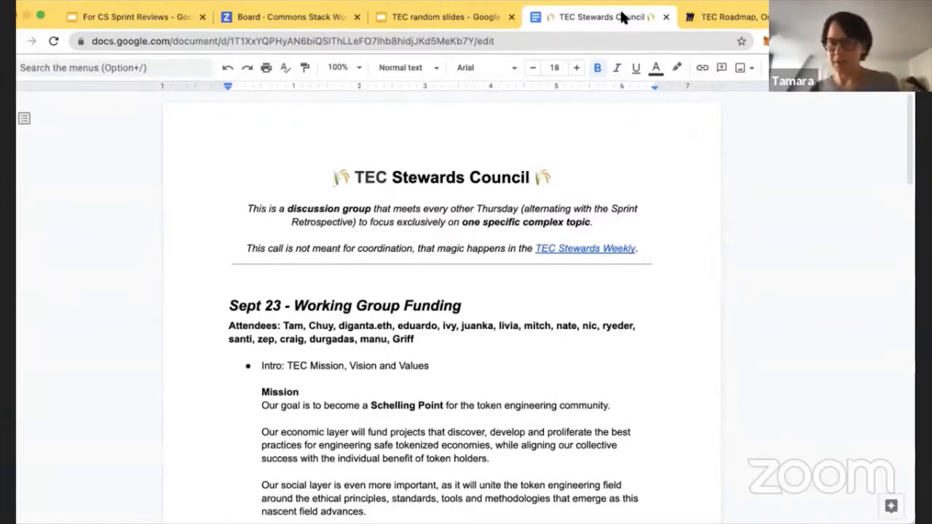
scroll(down, 3)
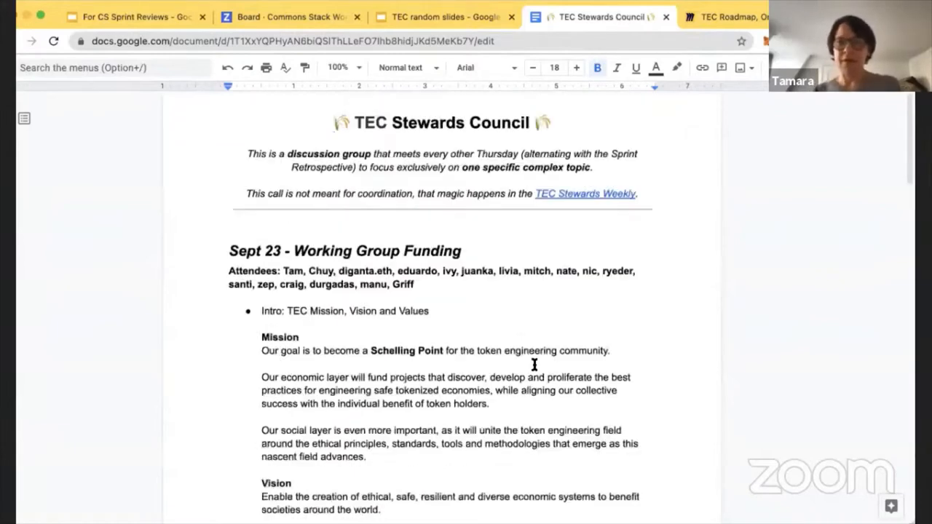
scroll(down, 3)
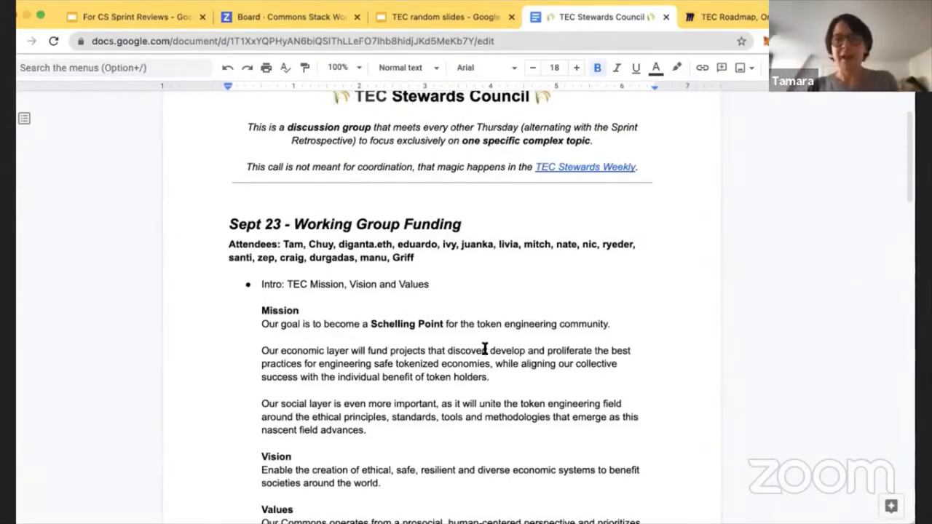
scroll(down, 3)
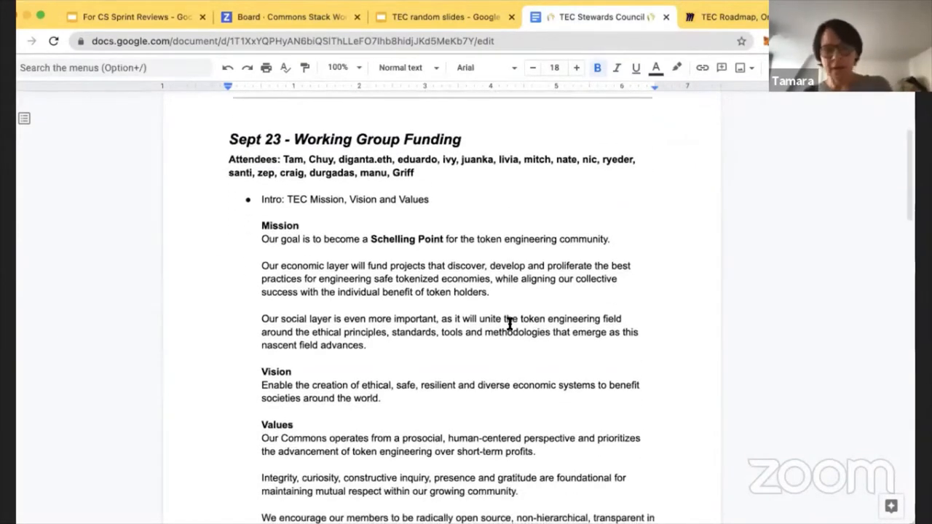
scroll(down, 3)
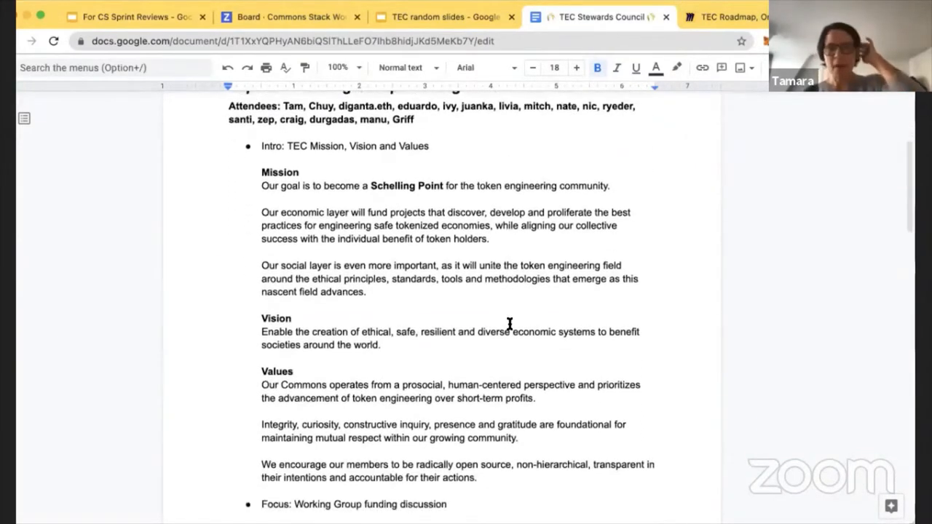
scroll(down, 3)
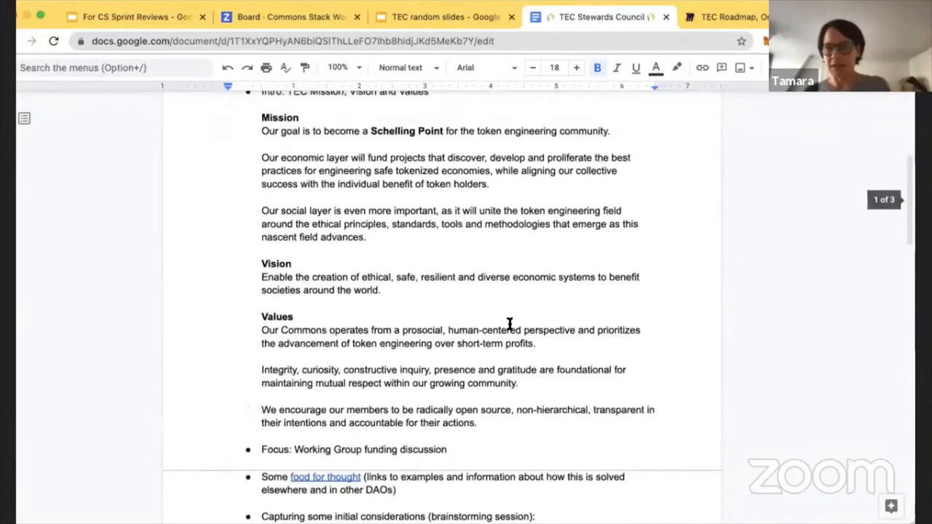
scroll(down, 3)
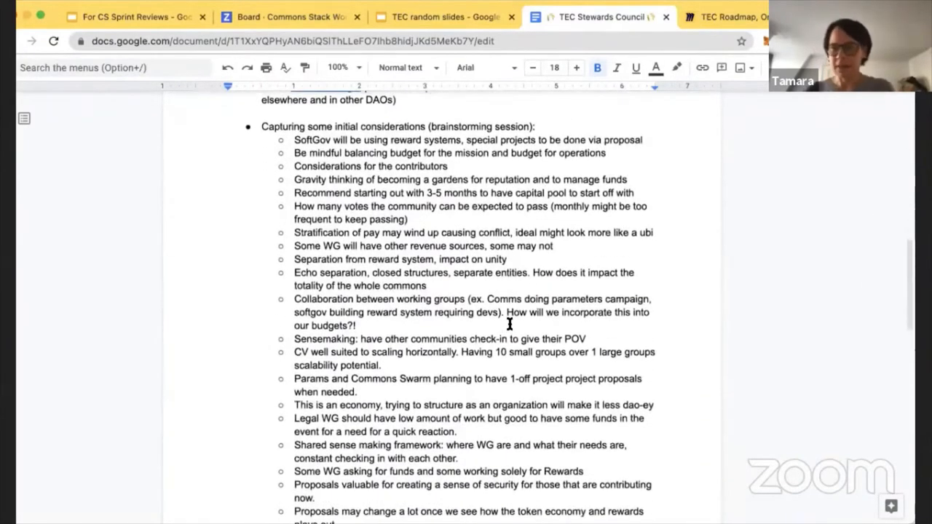
scroll(down, 3)
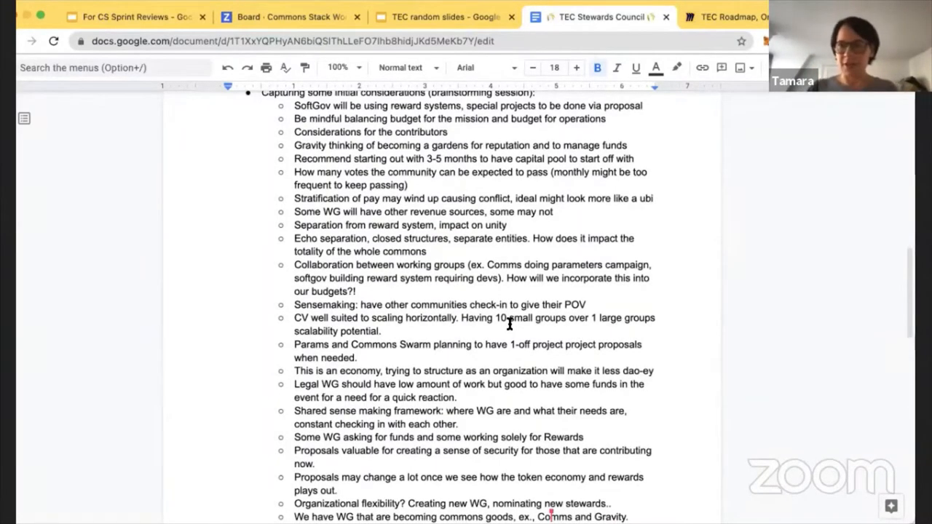
scroll(down, 3)
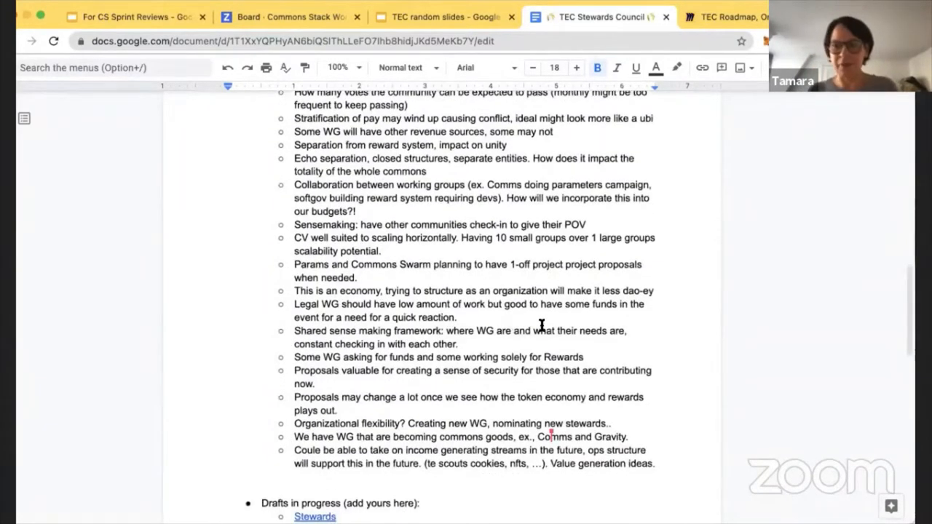
scroll(down, 3)
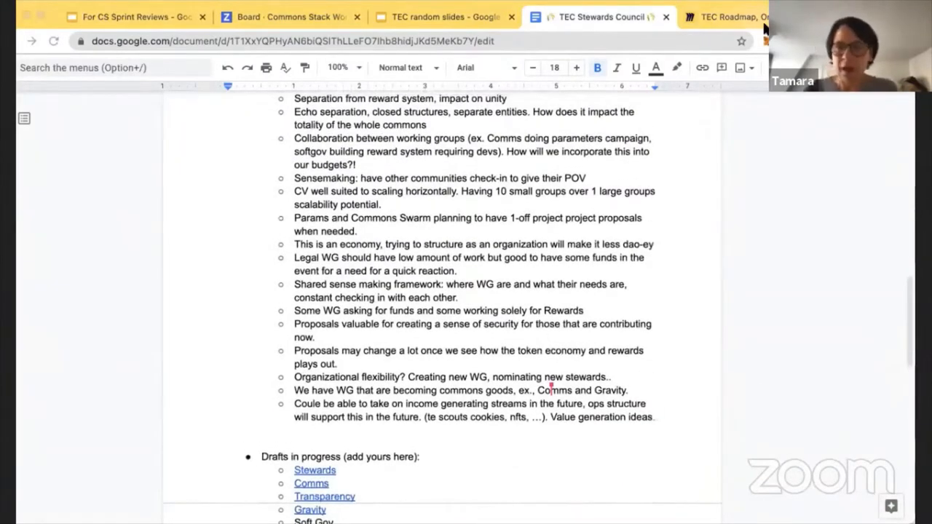
Zoom out on the TEC Roadmap board to view the Sprint 17–21 timeline.
click(739, 17)
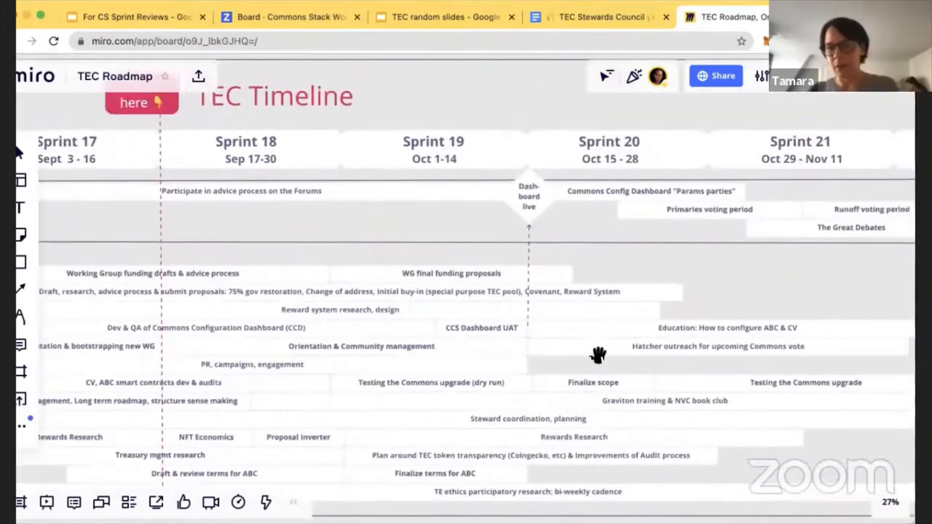
scroll(down, 3)
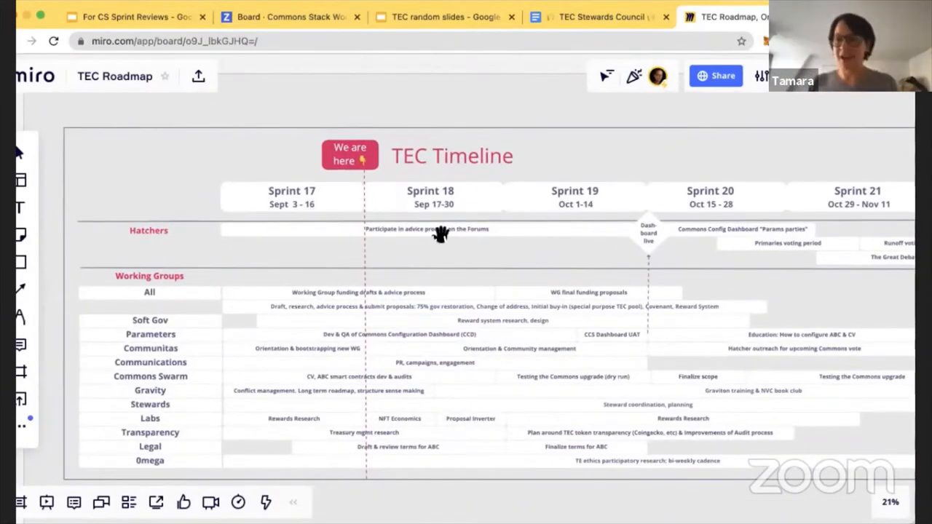
mouse_move(448, 234)
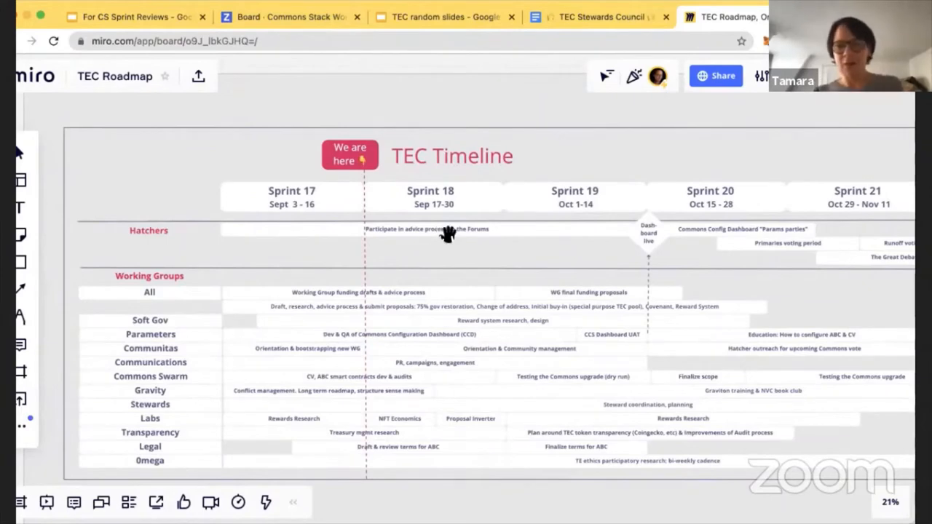
mouse_move(473, 267)
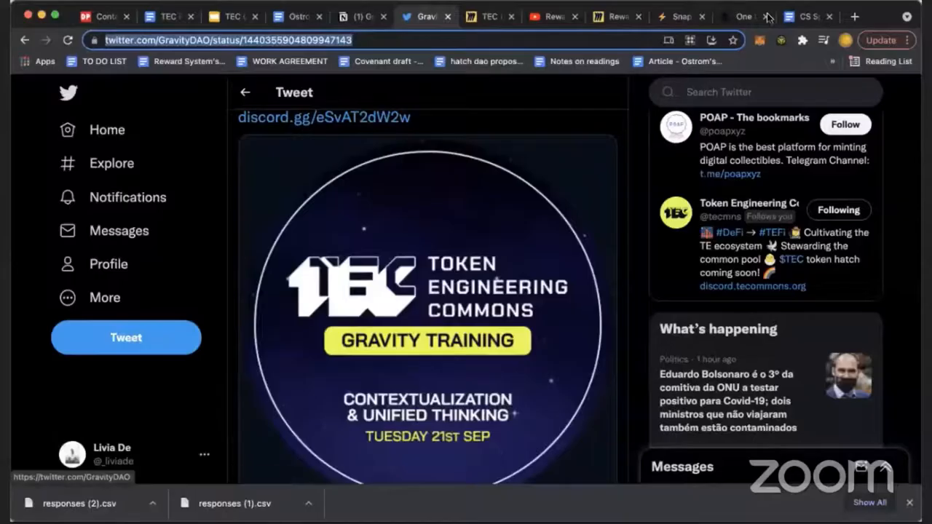
Open the 'One time change of TECH addresses' forum proposal and scroll its information.
click(748, 16)
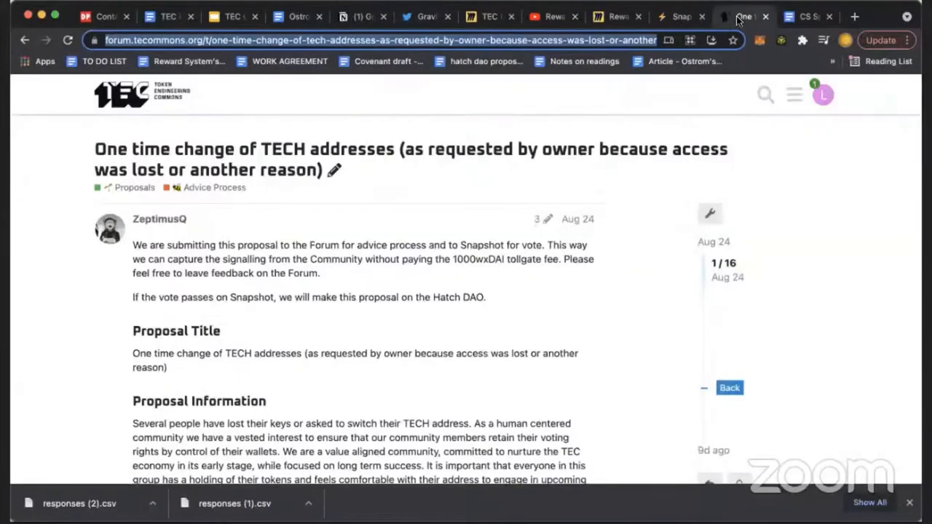
mouse_move(363, 316)
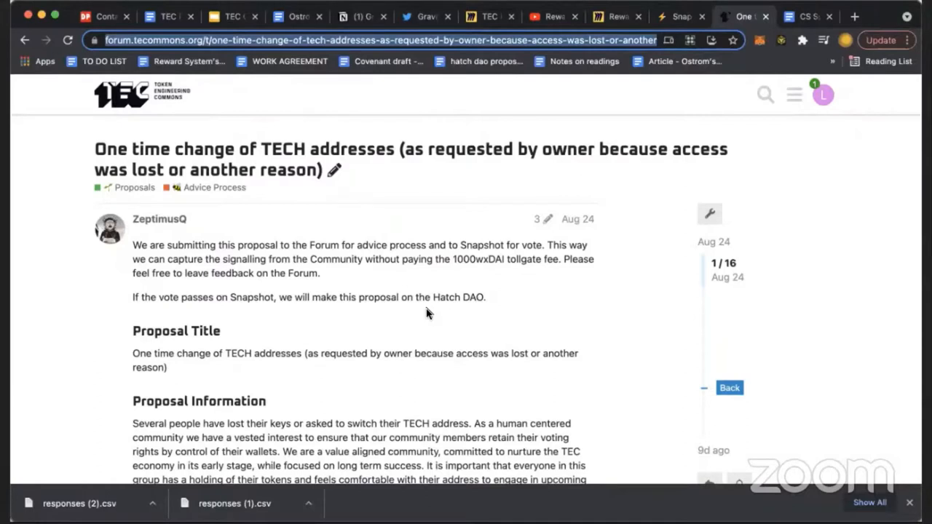
mouse_move(620, 333)
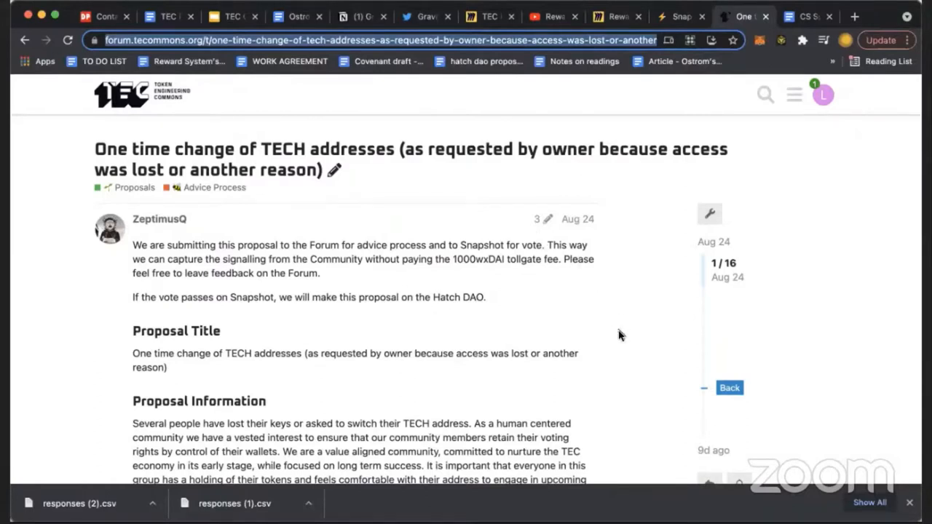
mouse_move(190, 225)
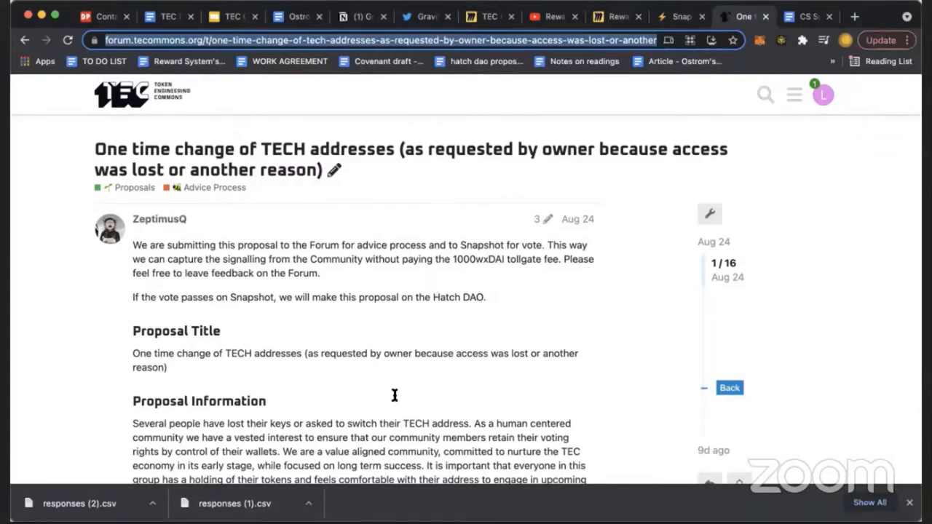
mouse_move(296, 398)
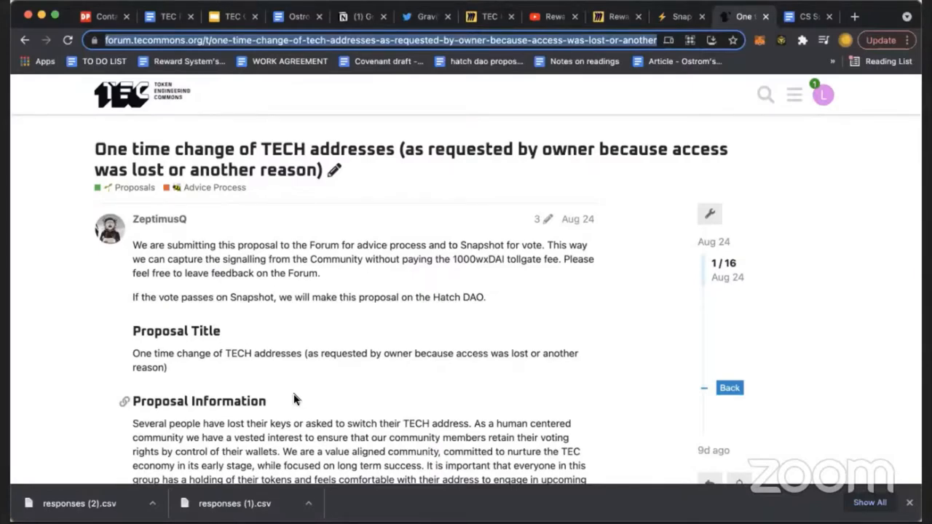
scroll(down, 3)
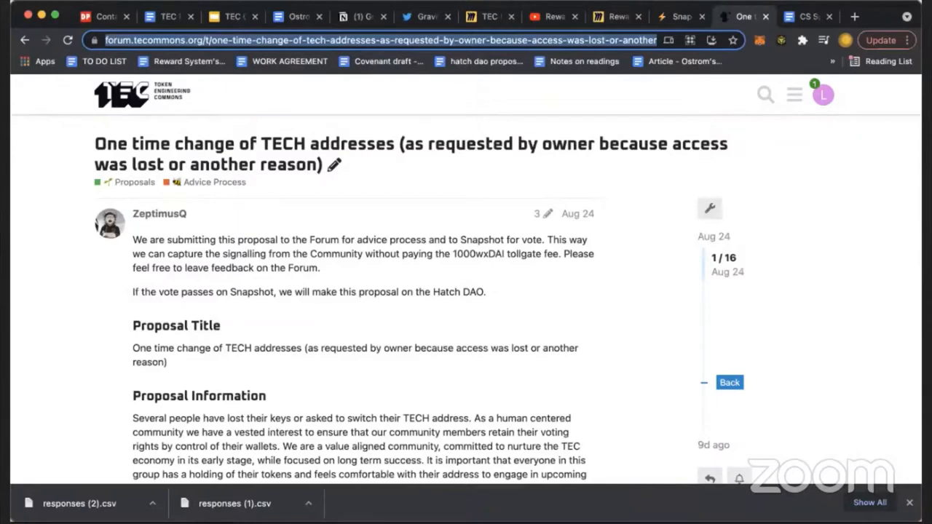
mouse_move(696, 15)
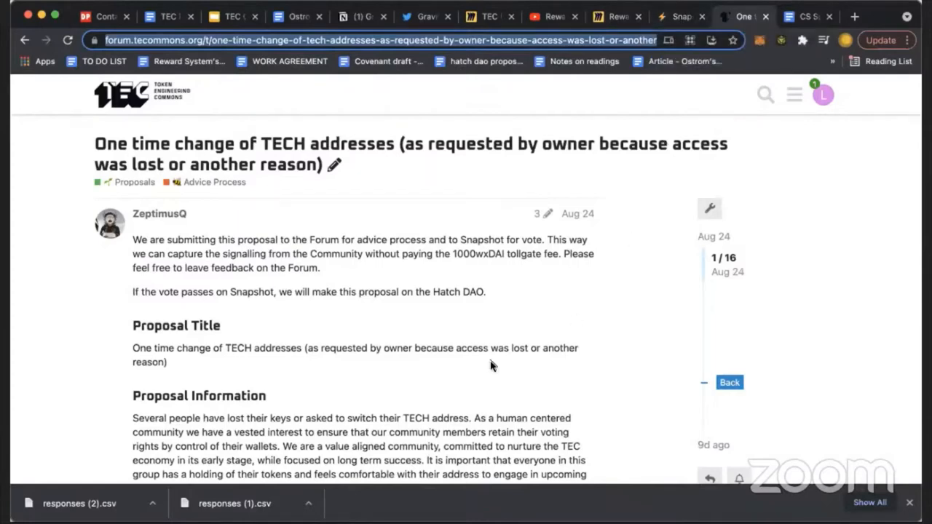
mouse_move(682, 16)
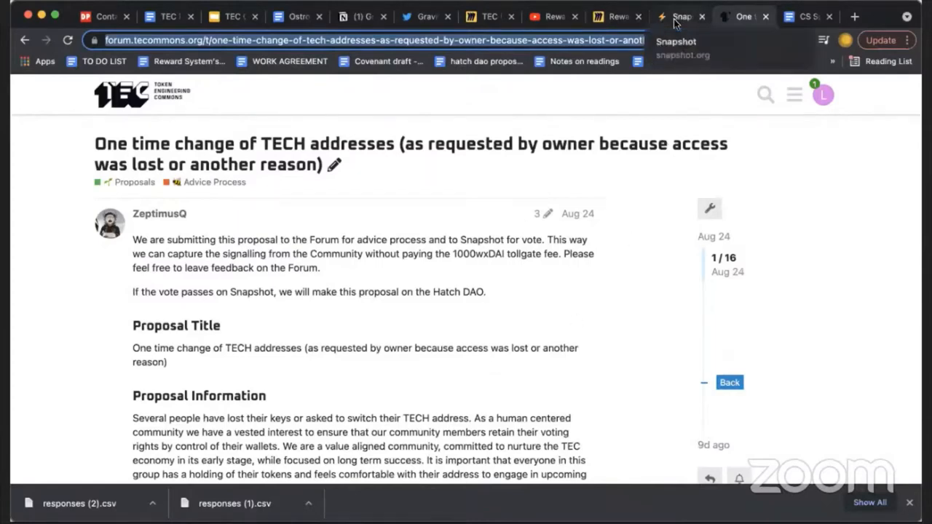
Show the active '75% Governance giveback' Snapshot vote and its current results.
click(682, 16)
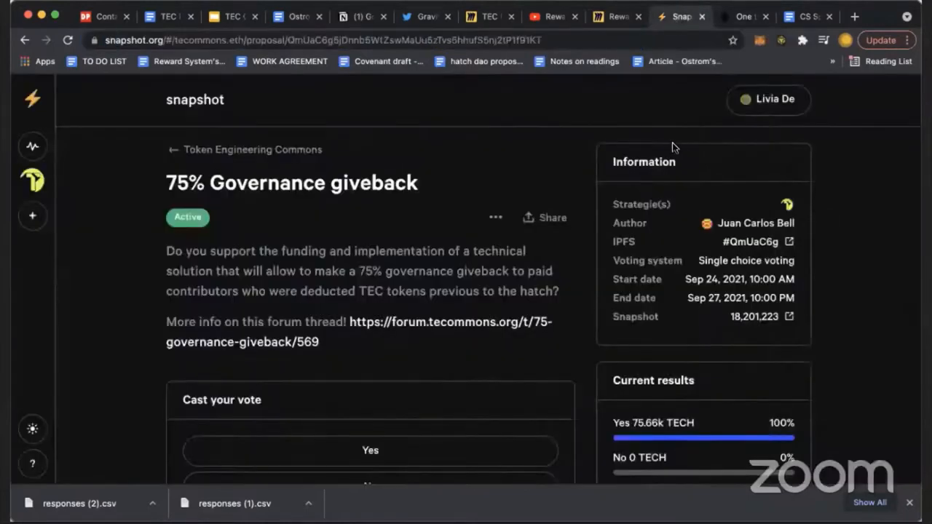
mouse_move(467, 188)
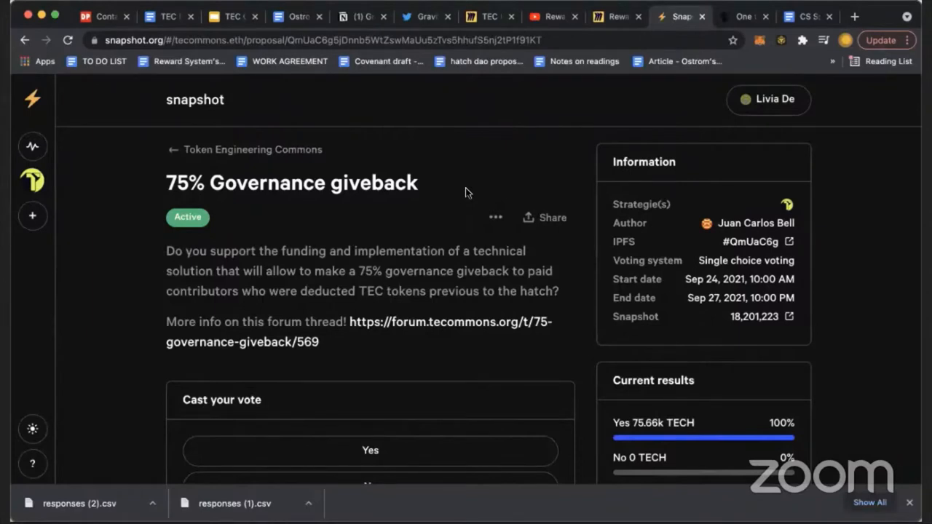
mouse_move(434, 195)
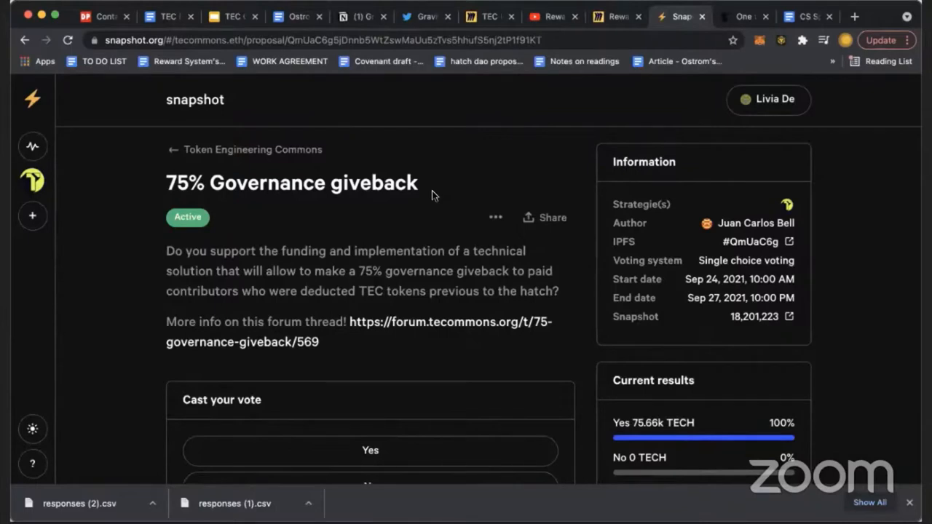
mouse_move(439, 213)
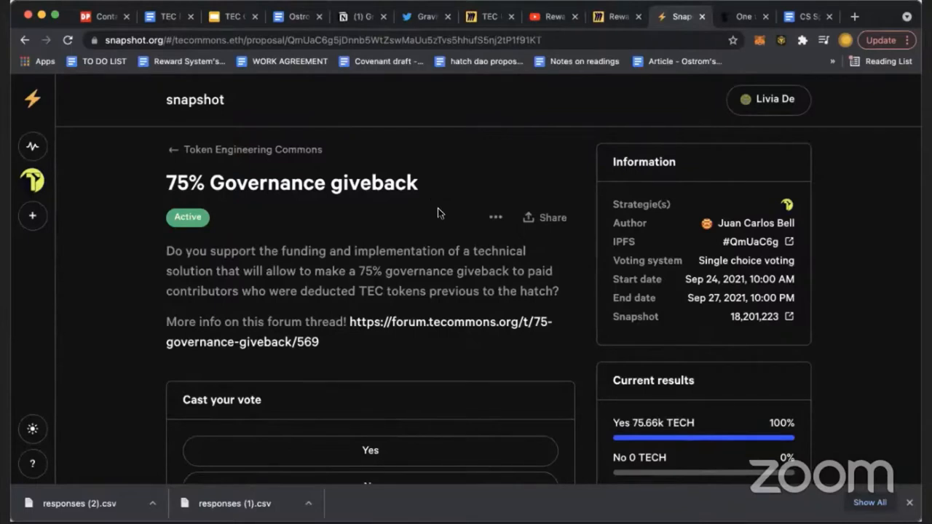
mouse_move(611, 16)
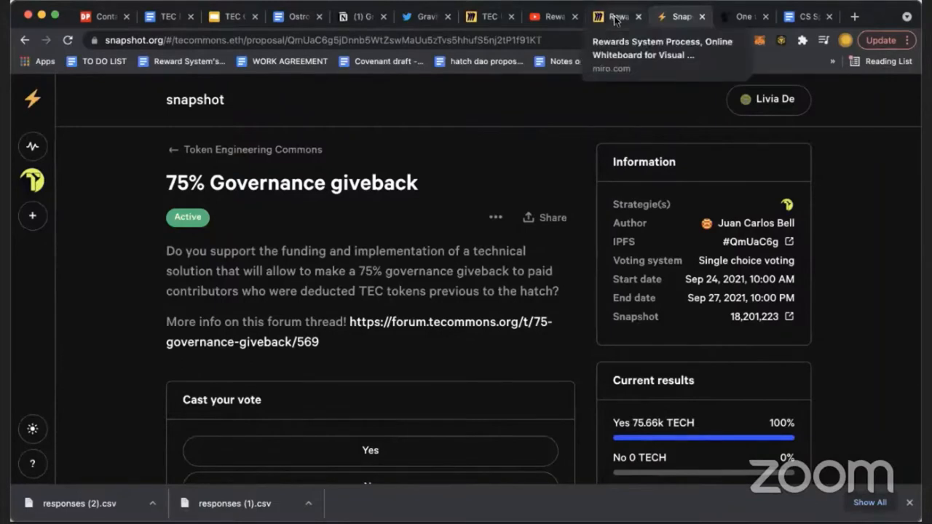
Pan the Rewards System Process board from the data store back to the input and capture stages.
click(613, 16)
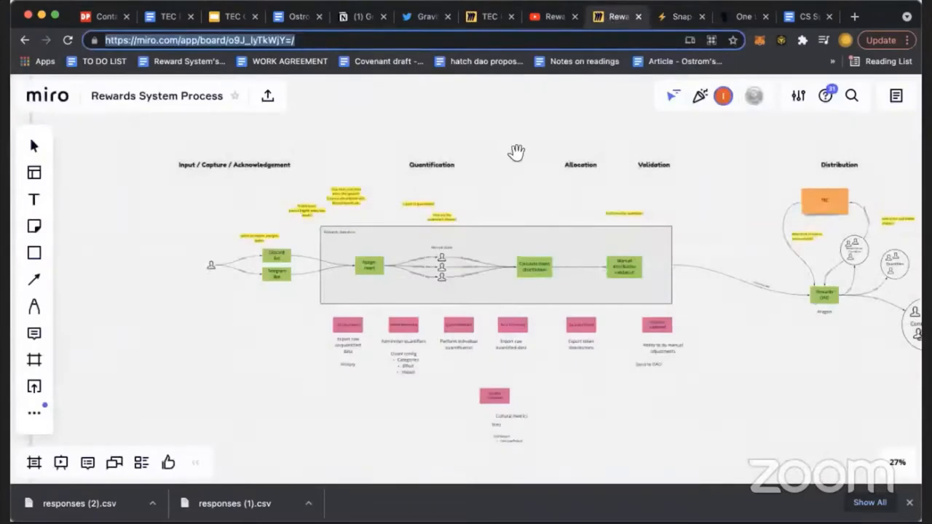
mouse_move(590, 217)
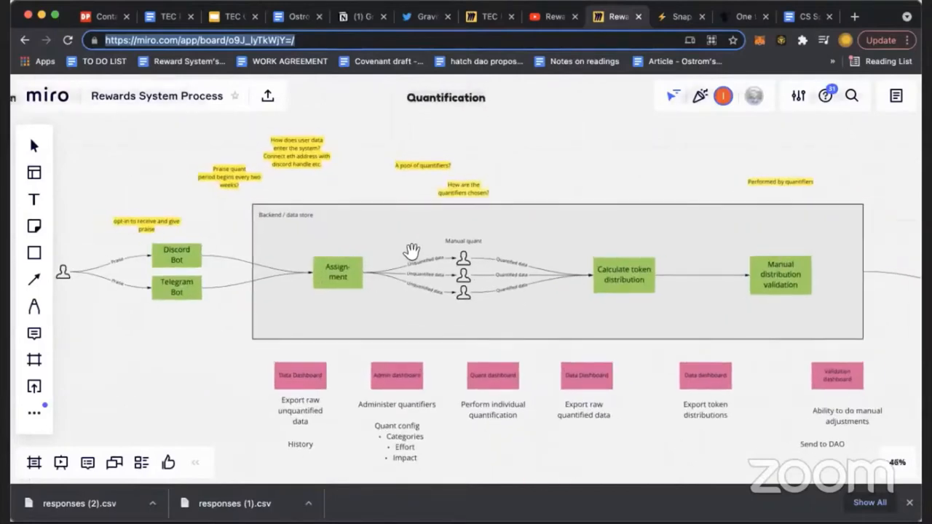
drag(411, 248, 426, 313)
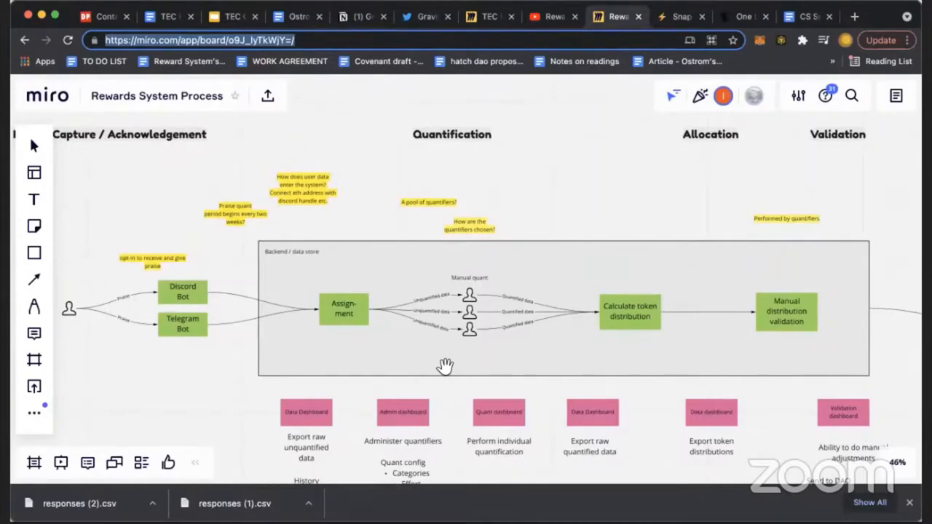
mouse_move(409, 357)
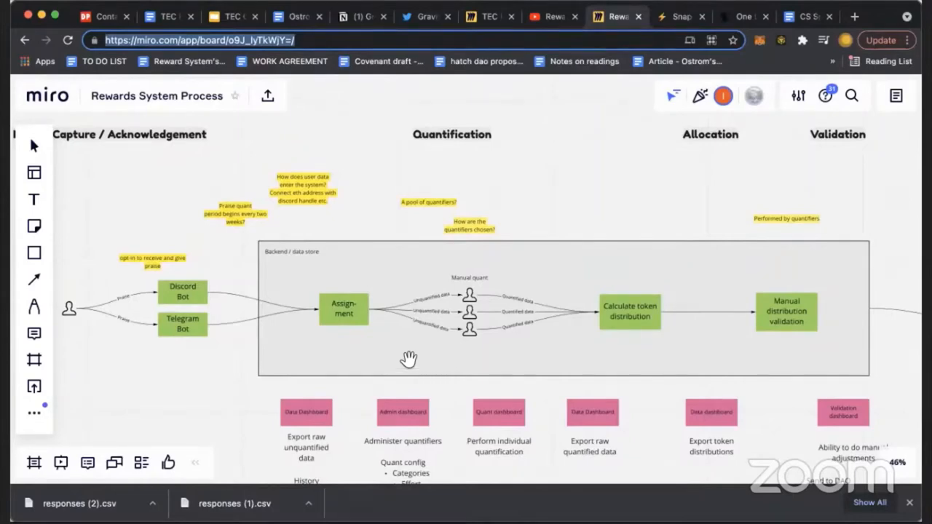
mouse_move(383, 362)
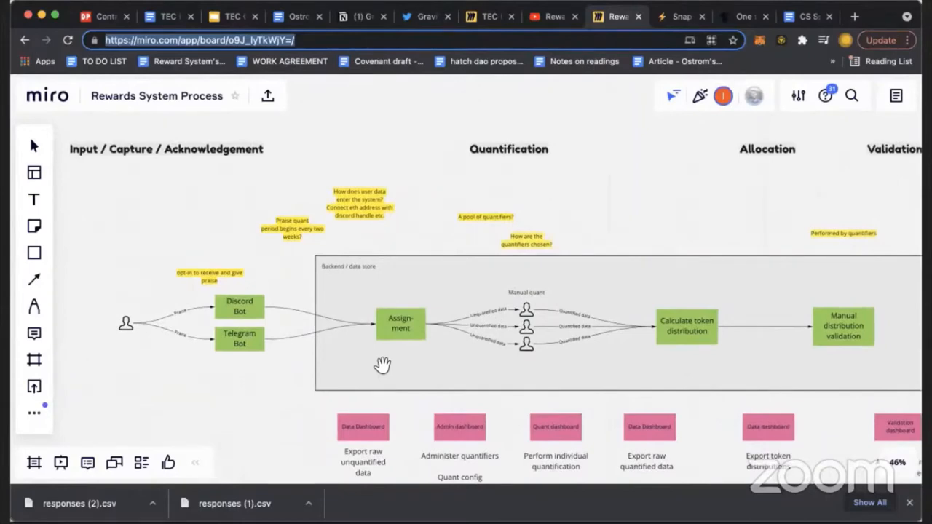
mouse_move(434, 381)
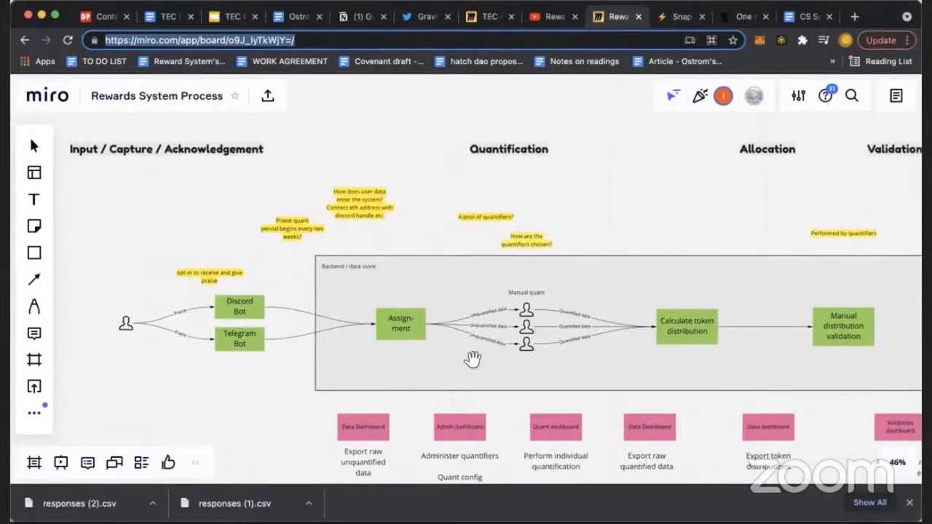
mouse_move(587, 311)
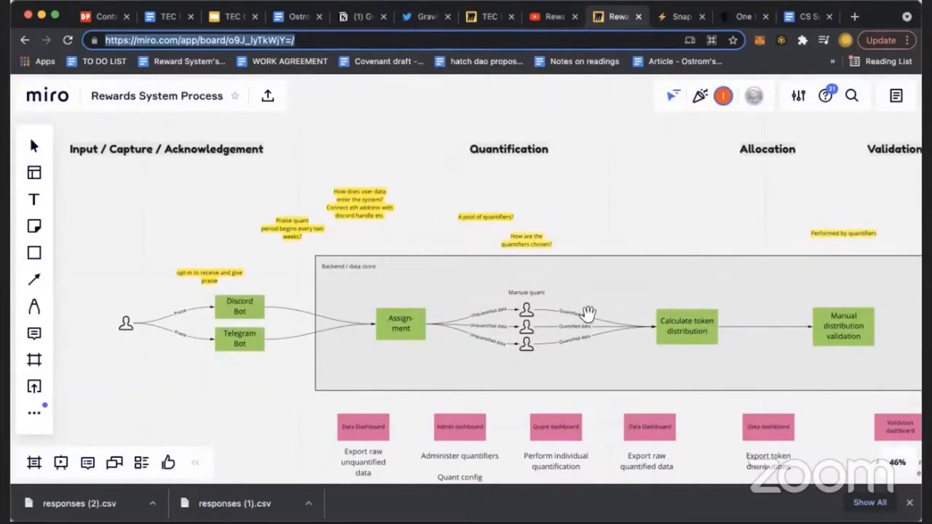
drag(586, 313, 607, 324)
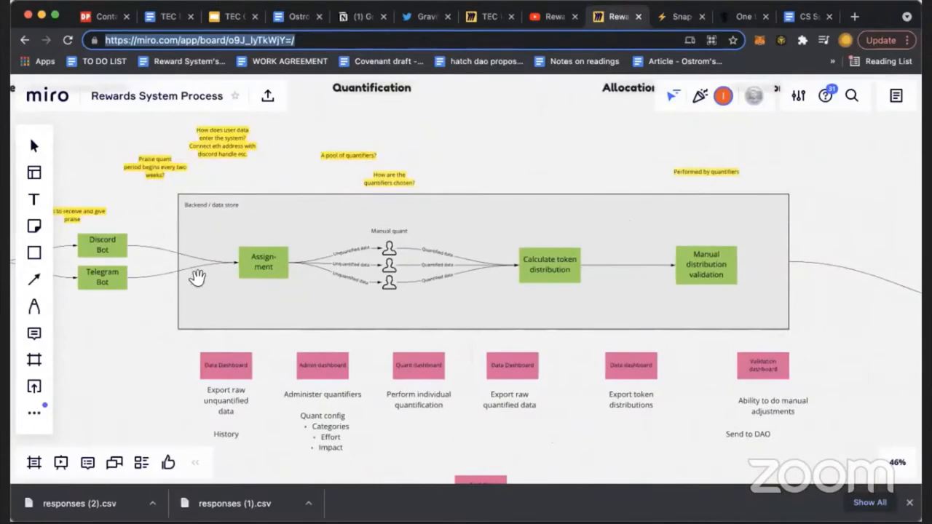
drag(198, 278, 368, 294)
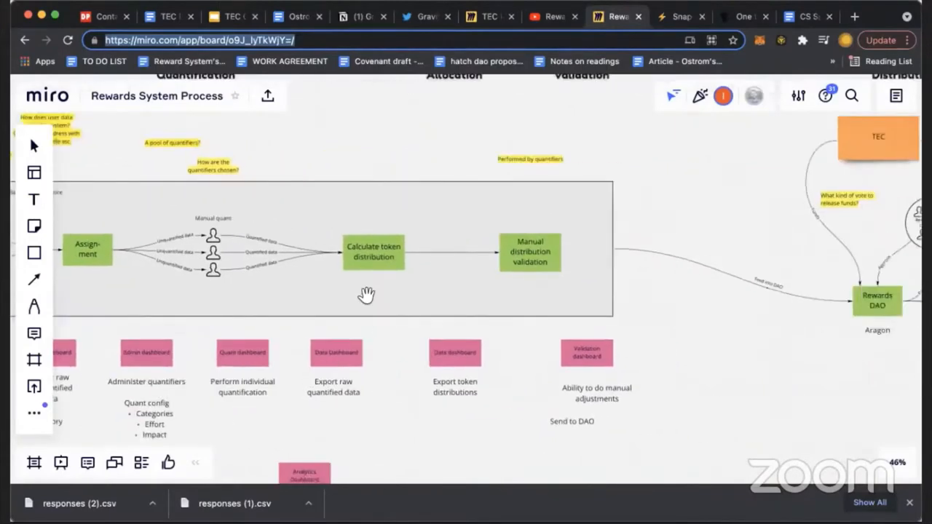
drag(368, 295, 466, 346)
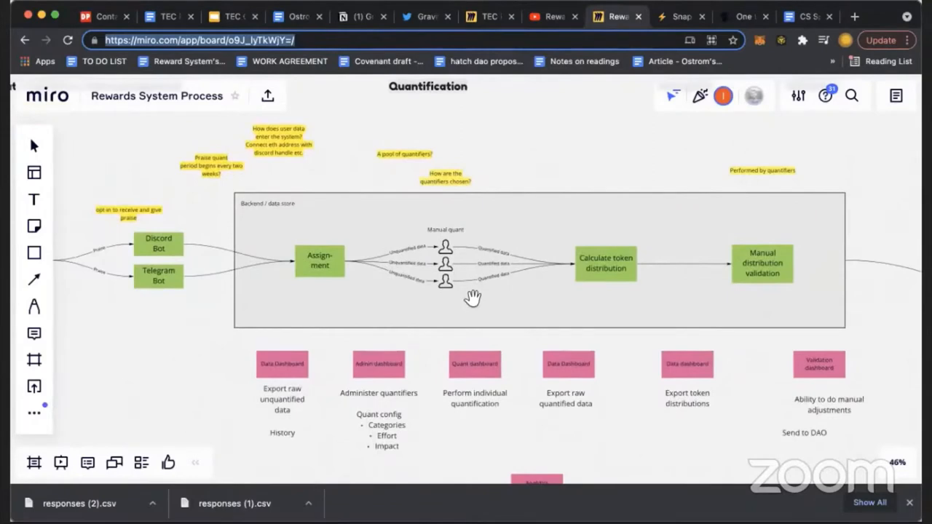
mouse_move(513, 268)
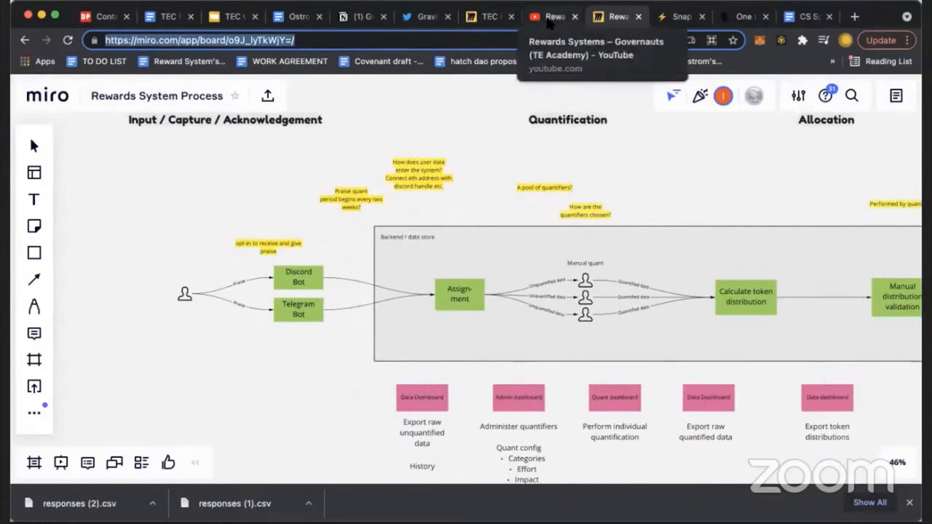
Switch to the YouTube 'Rewards Systems – Governauts (TE Academy)' video tab.
click(549, 16)
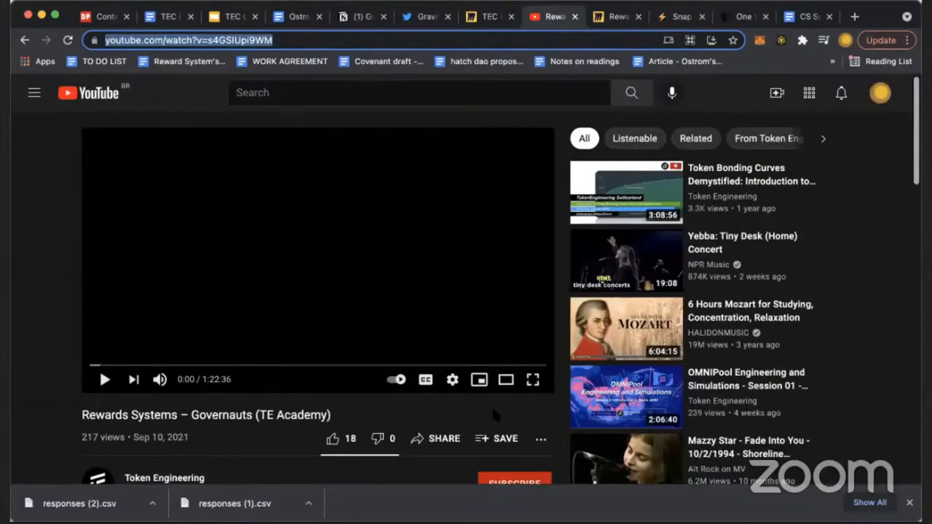
mouse_move(495, 413)
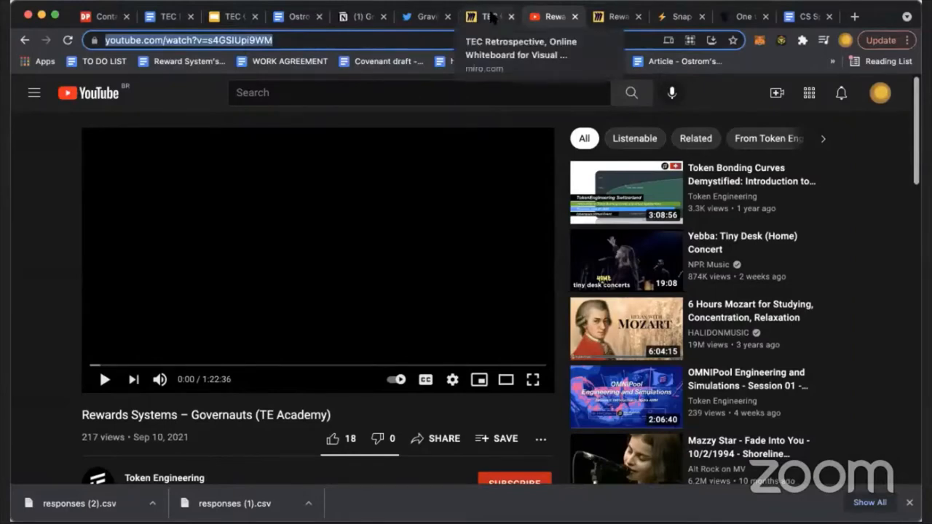
Show the TEC Retrospective Miro board, then switch to the Gravity DAO tweet tab.
click(485, 16)
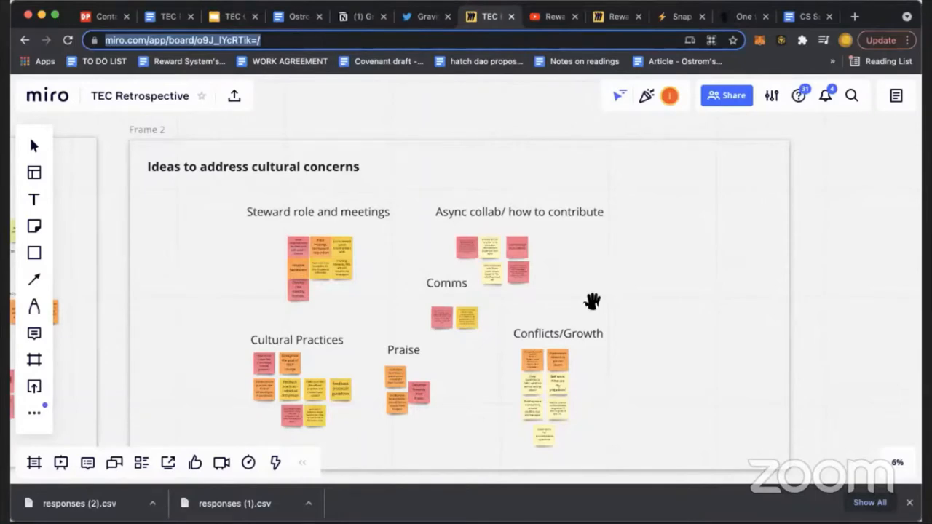
mouse_move(546, 299)
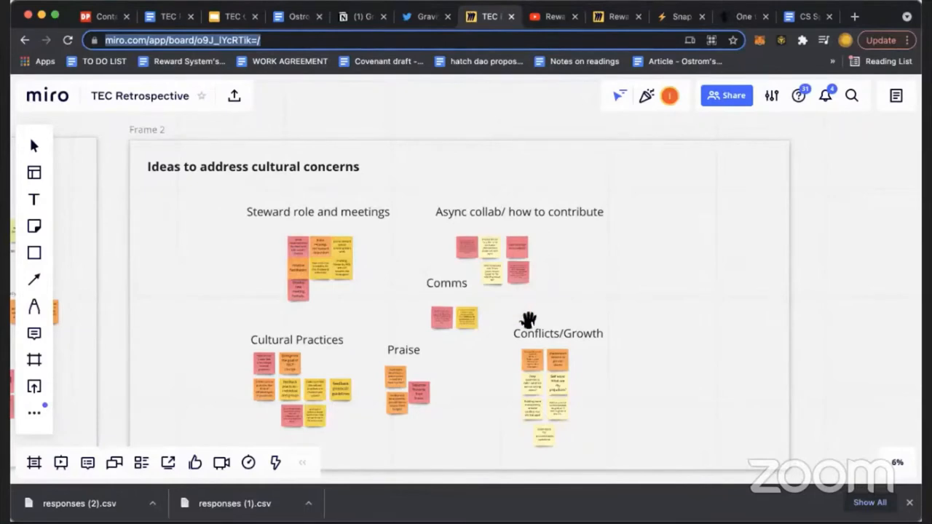
mouse_move(522, 312)
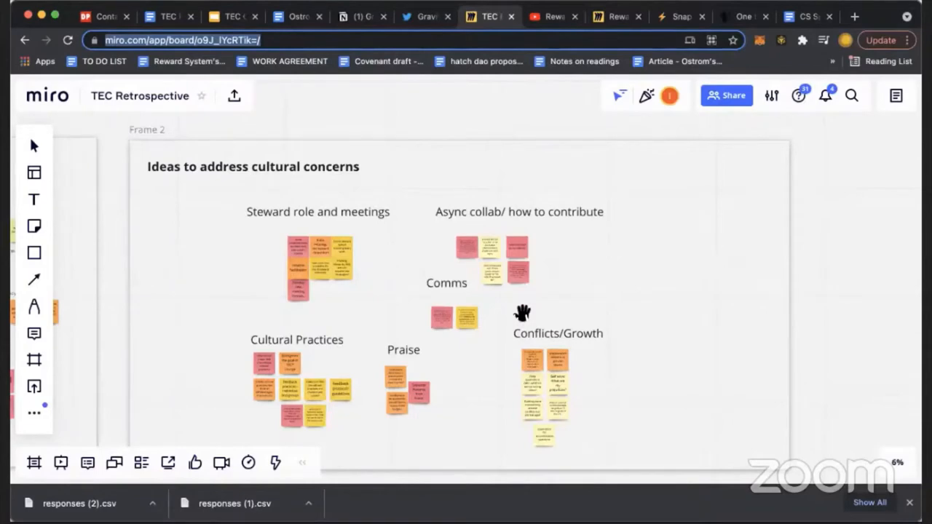
mouse_move(426, 293)
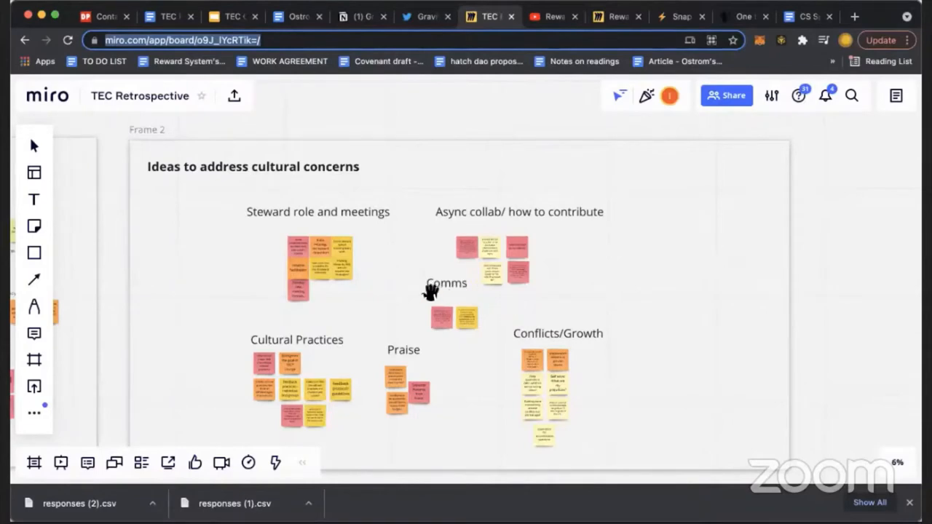
mouse_move(369, 276)
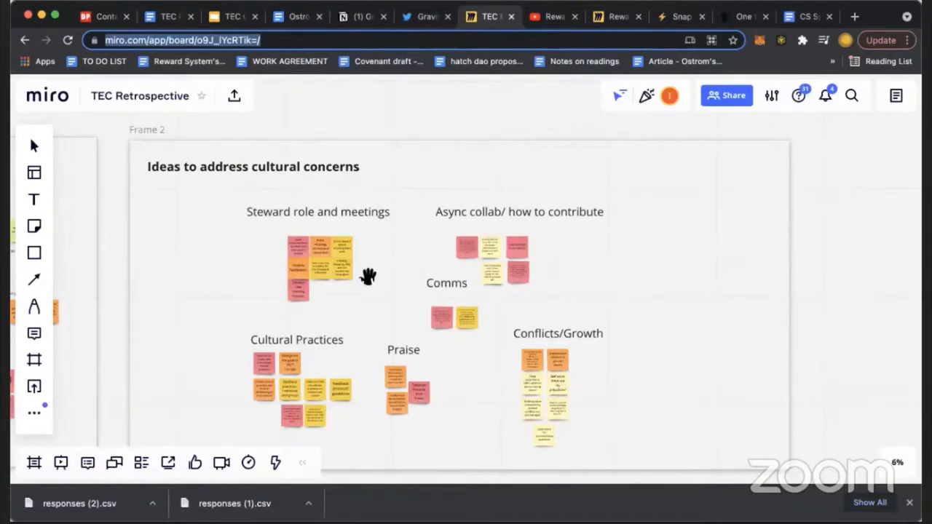
mouse_move(546, 356)
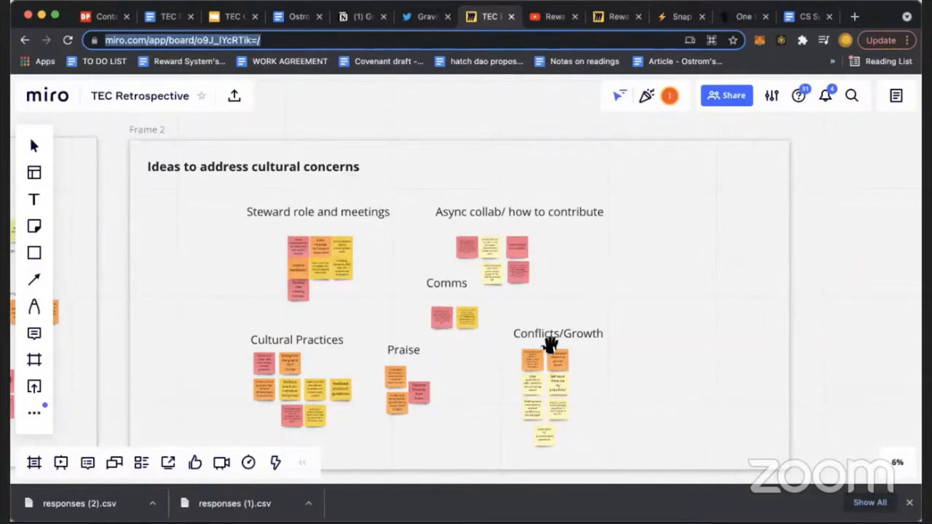
mouse_move(370, 248)
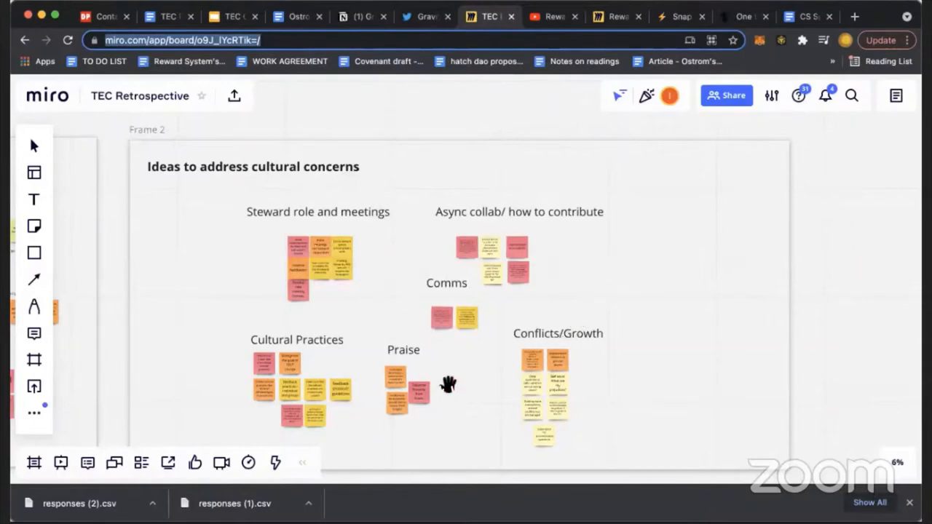
mouse_move(359, 251)
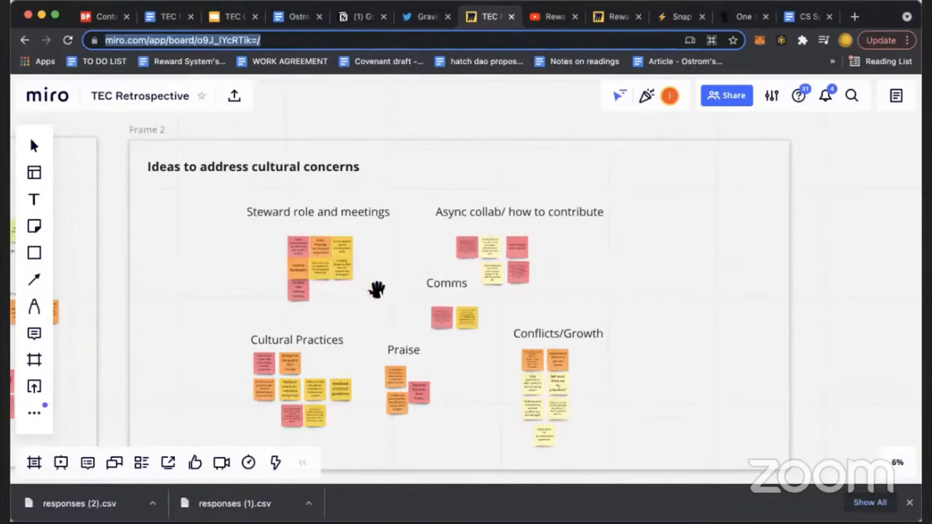
mouse_move(425, 16)
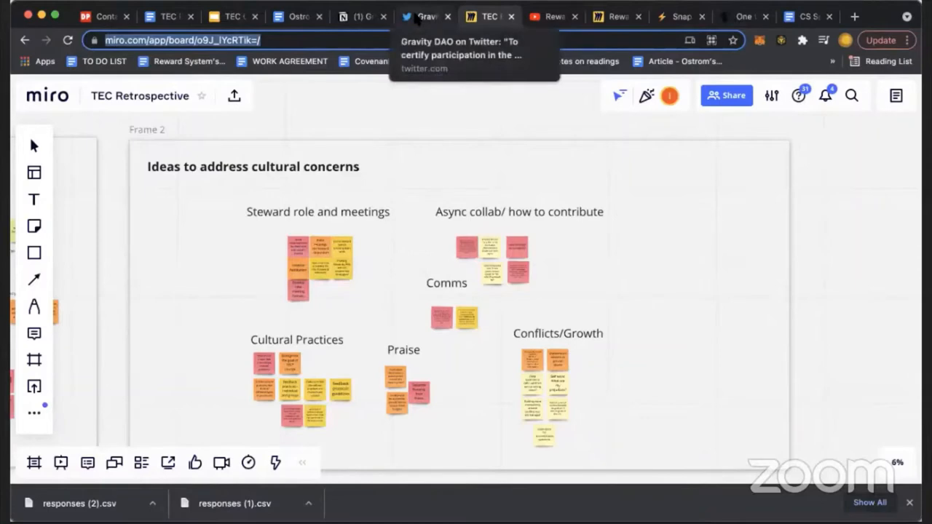
click(425, 16)
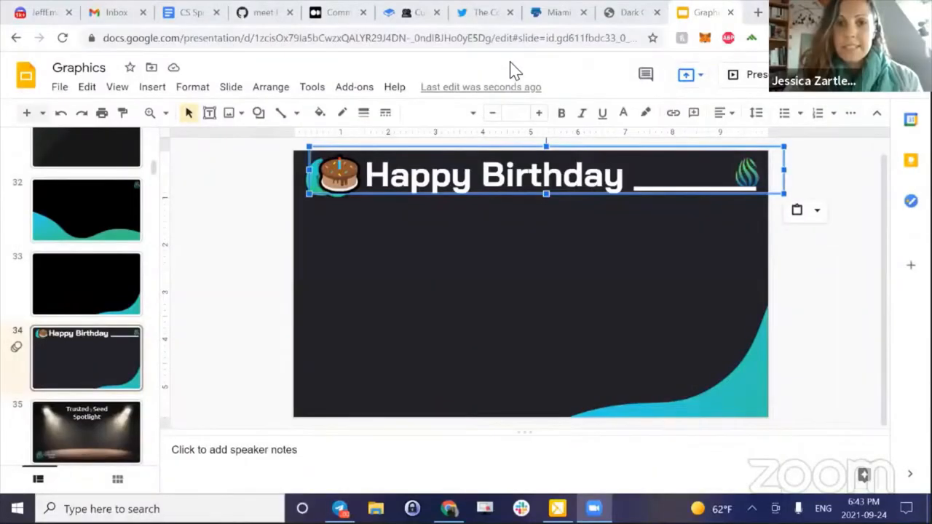
mouse_move(309, 12)
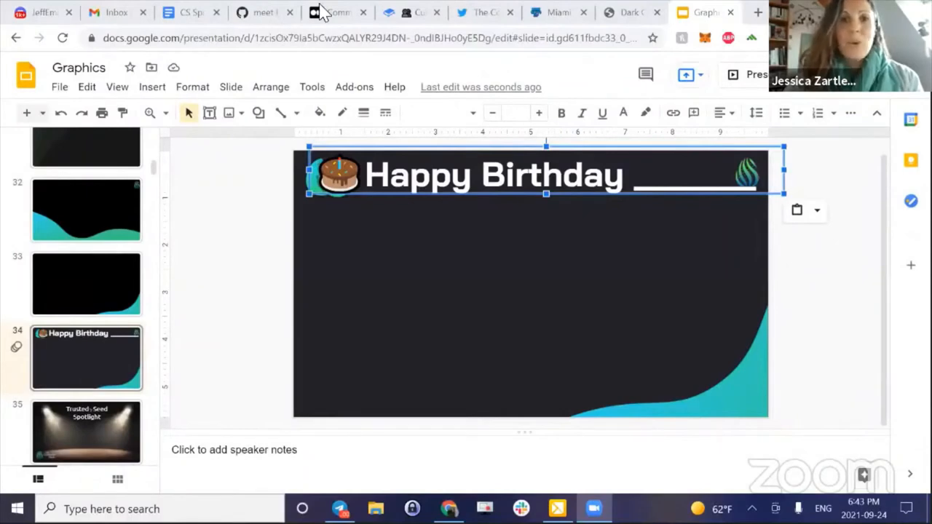
Show the Commons Stack–ixo Medium article, then the closed GitHub issue #1006.
click(333, 12)
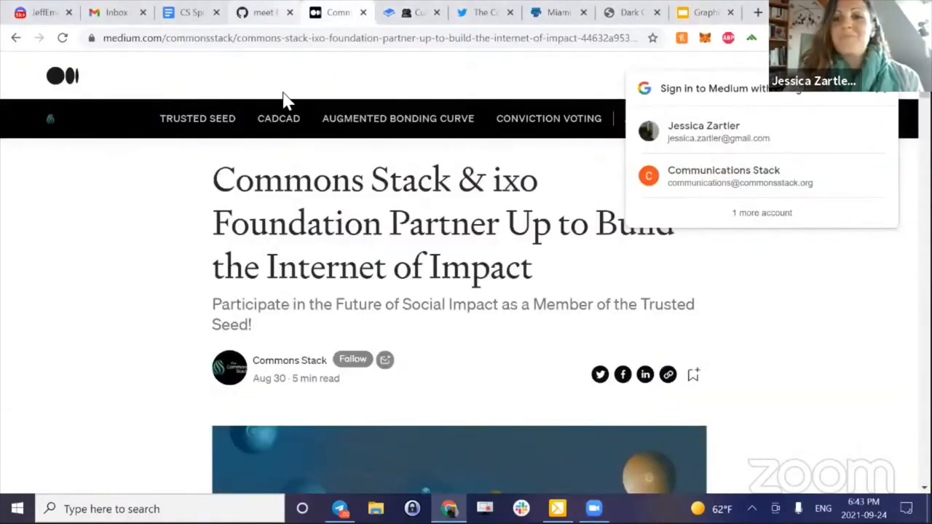
click(264, 12)
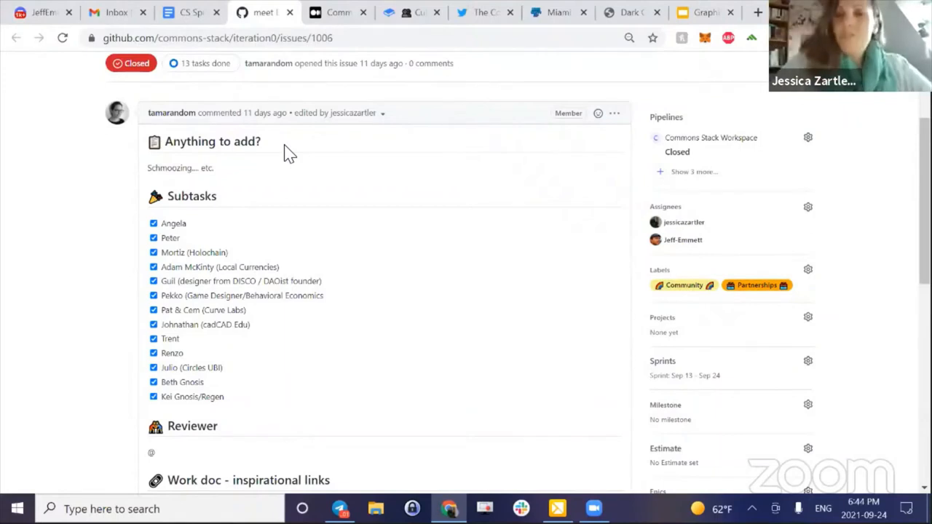
mouse_move(255, 240)
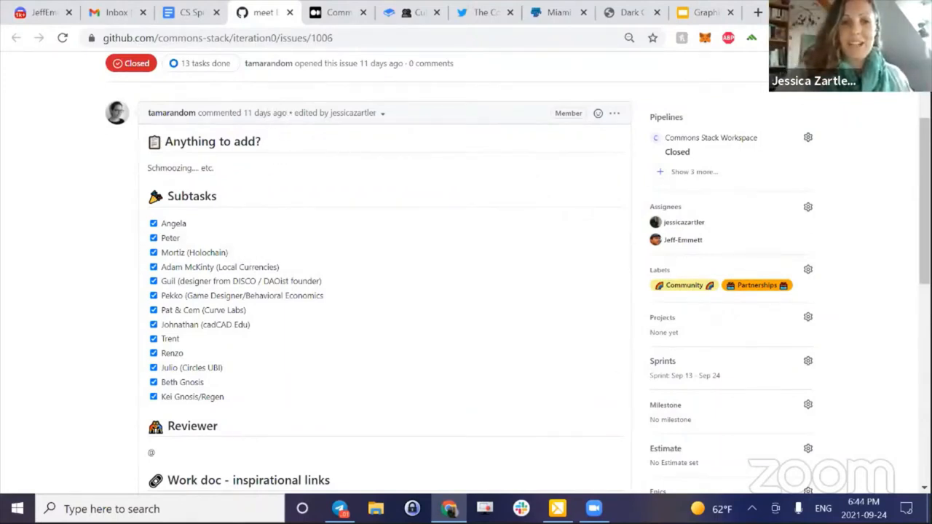
Scroll issue #1006 past its 13 checked subtasks to the reviewer sections.
scroll(down, 3)
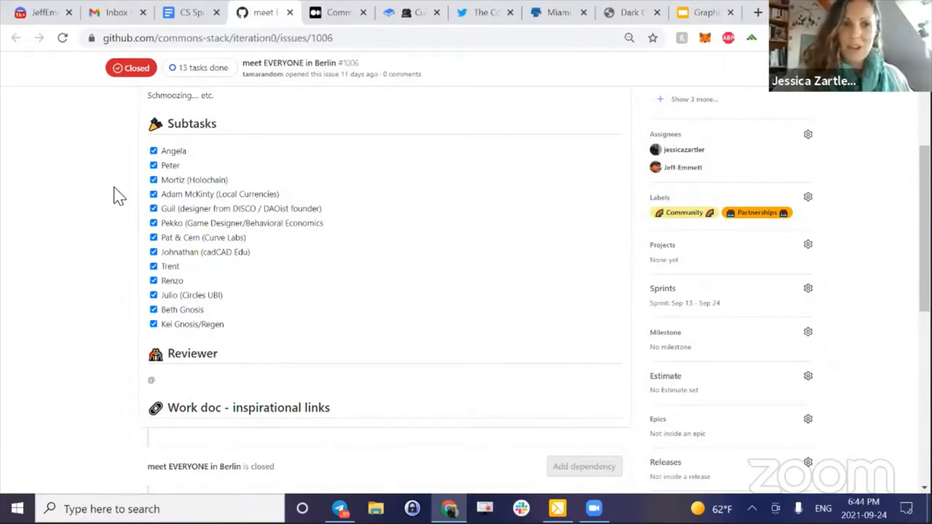
mouse_move(128, 212)
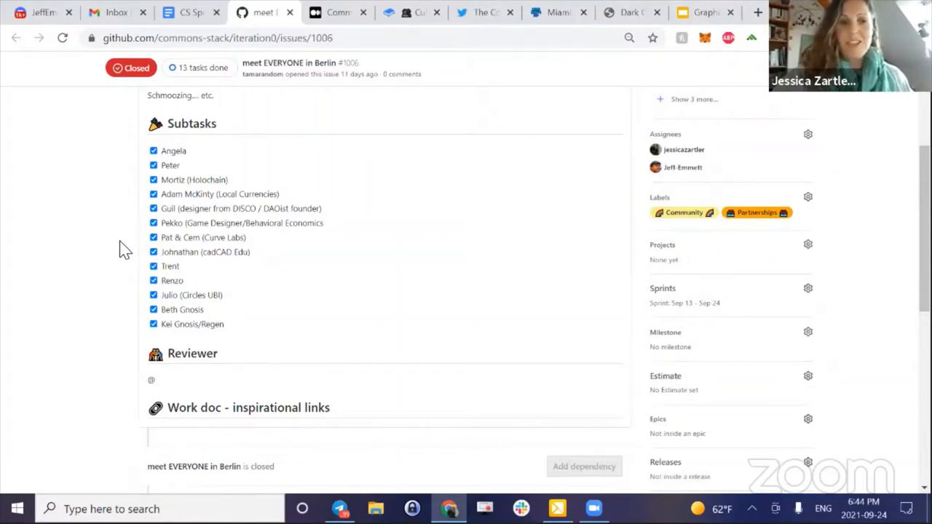
mouse_move(113, 281)
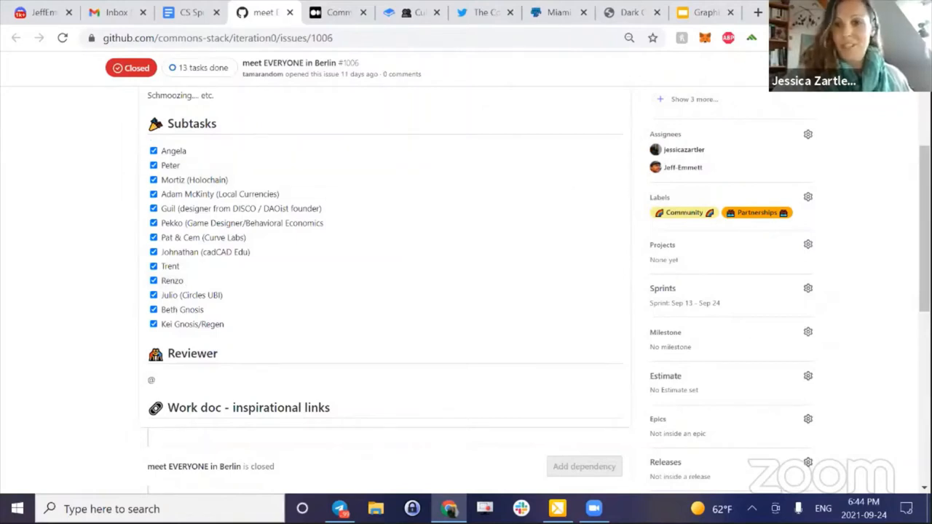
mouse_move(464, 426)
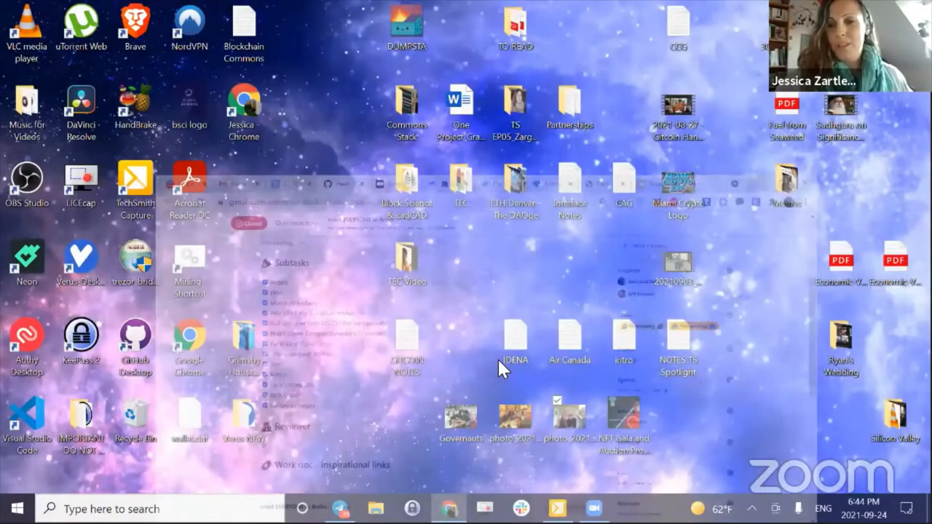
Open the desktop group photo of five people outside a wooden café.
double_click(460, 411)
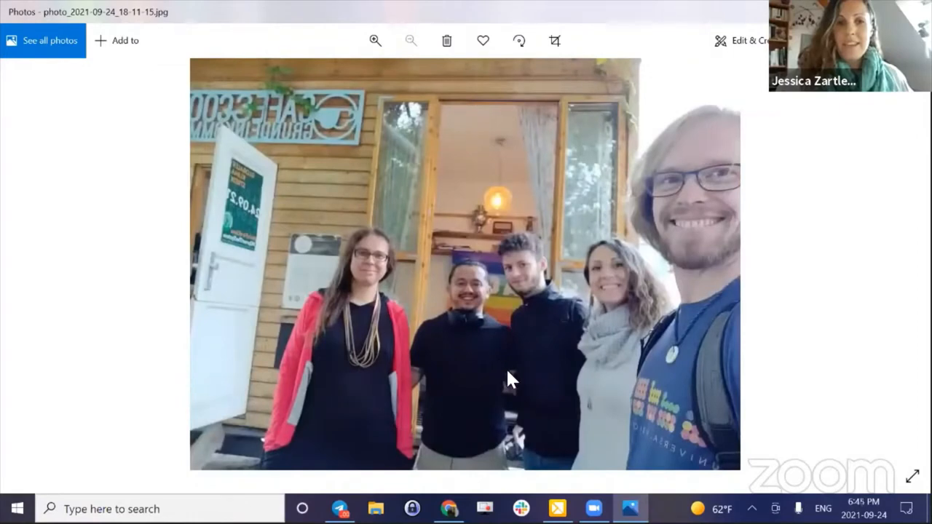
mouse_move(83, 217)
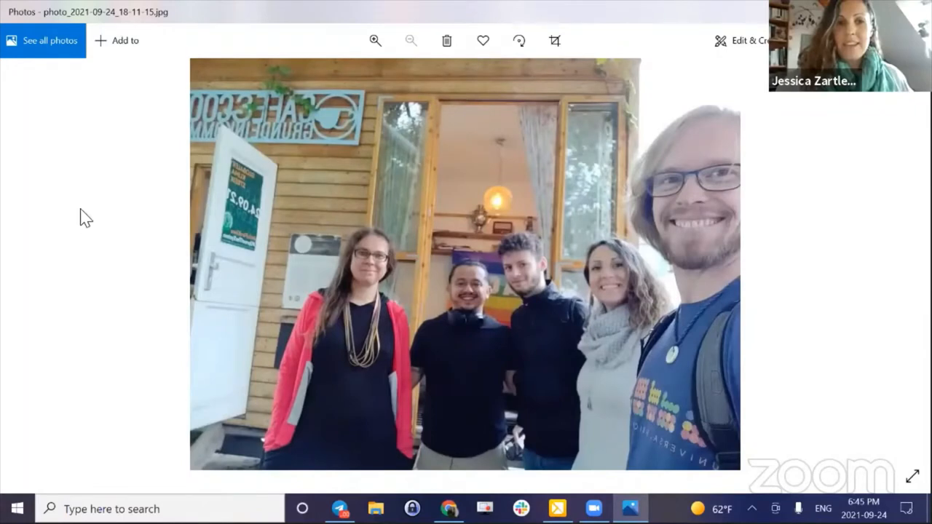
mouse_move(83, 207)
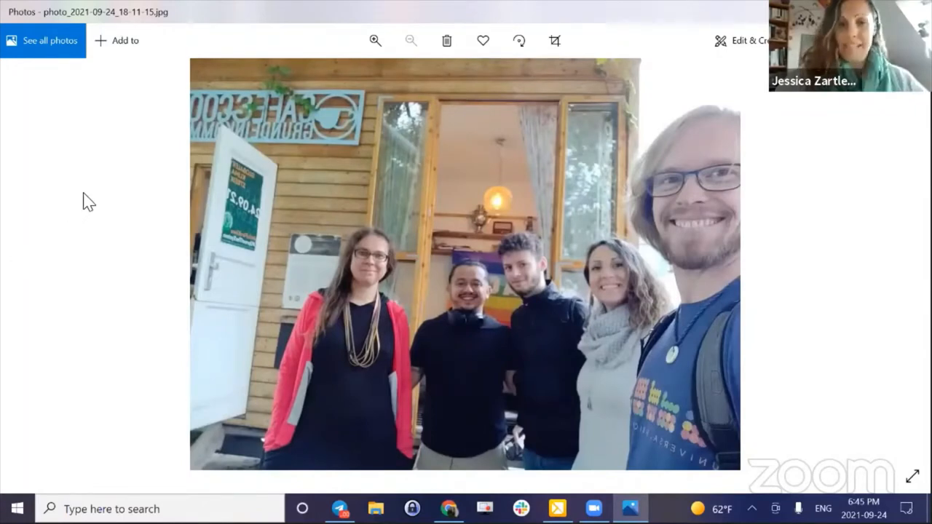
mouse_move(132, 195)
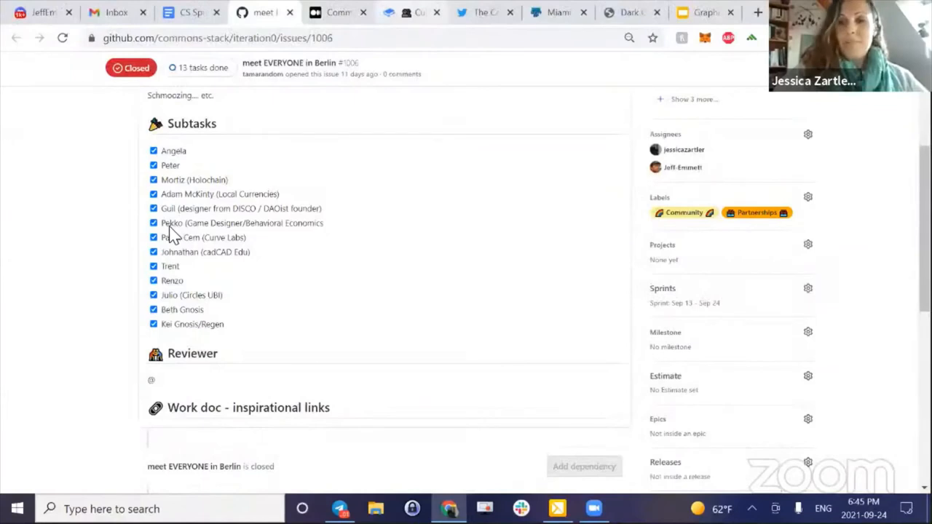
Show the Commons Stack–ixo partnership article, then the TEC handbook governance page.
click(333, 13)
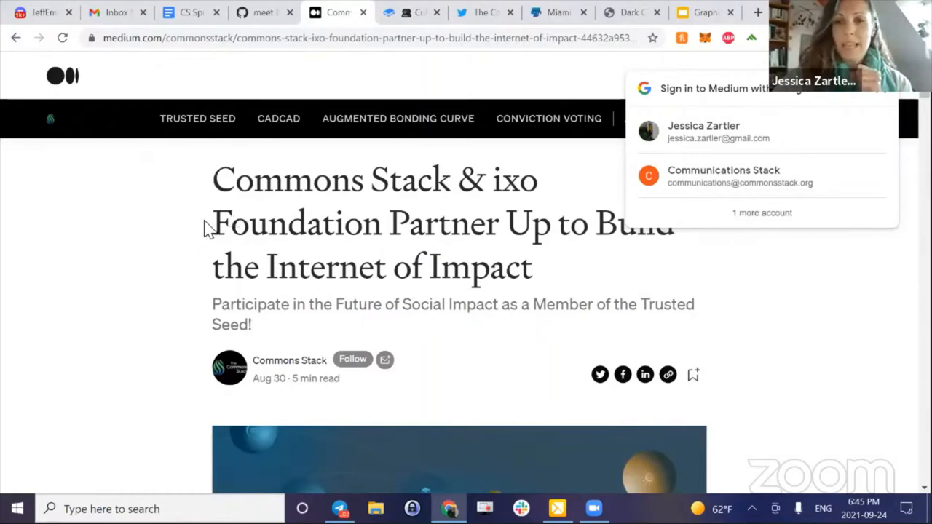
mouse_move(181, 240)
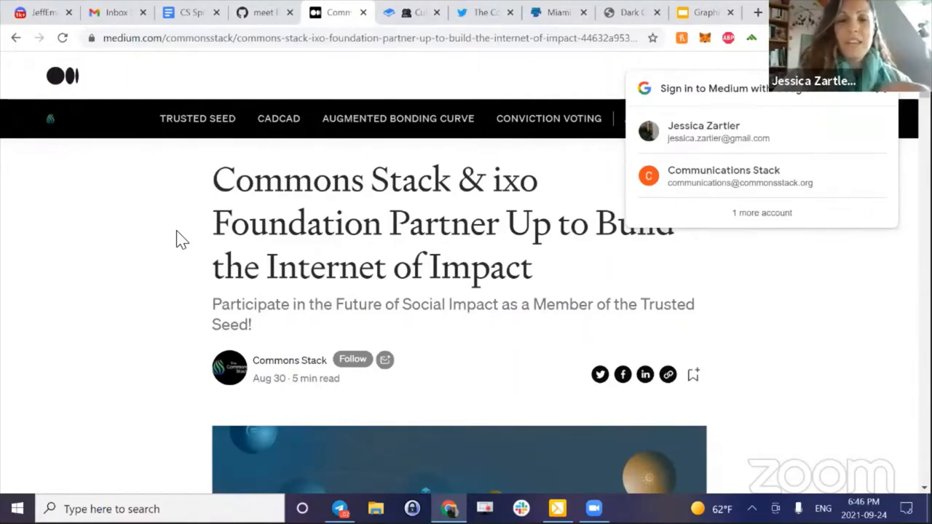
mouse_move(205, 220)
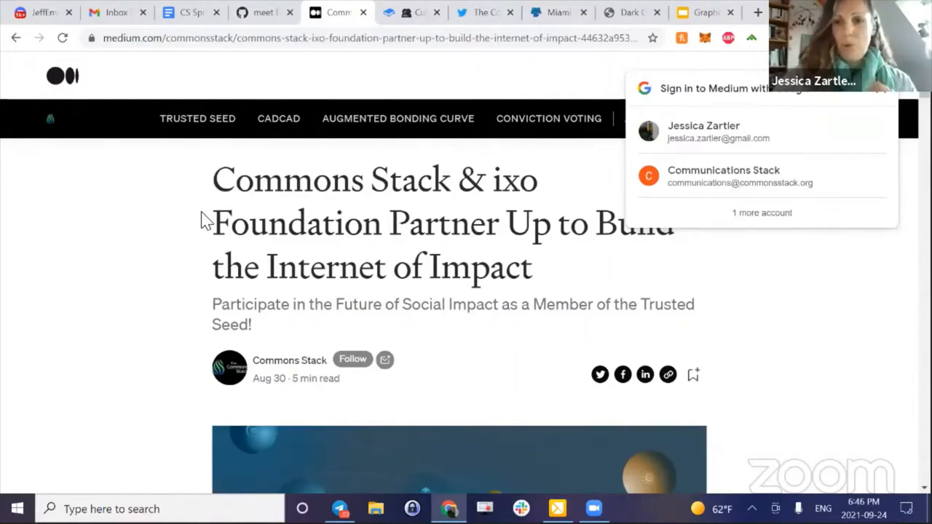
mouse_move(190, 191)
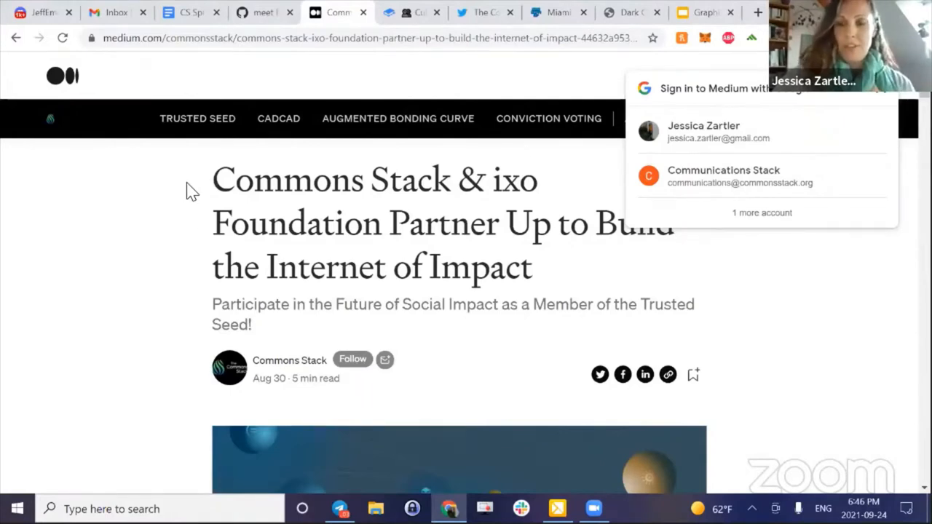
mouse_move(149, 202)
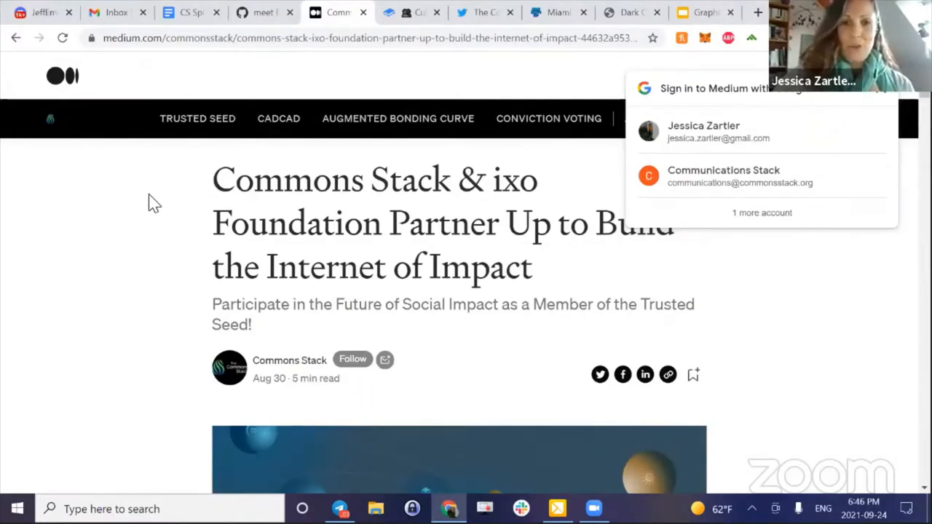
mouse_move(159, 203)
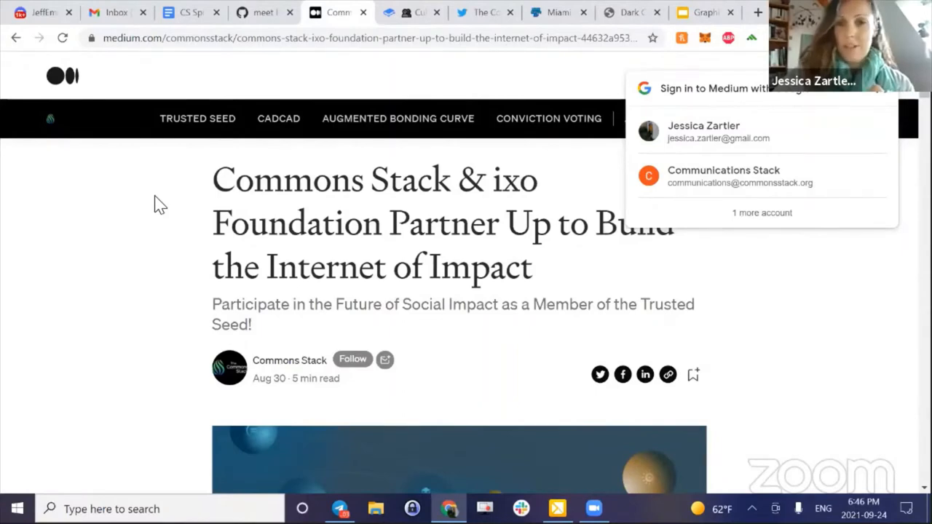
mouse_move(342, 137)
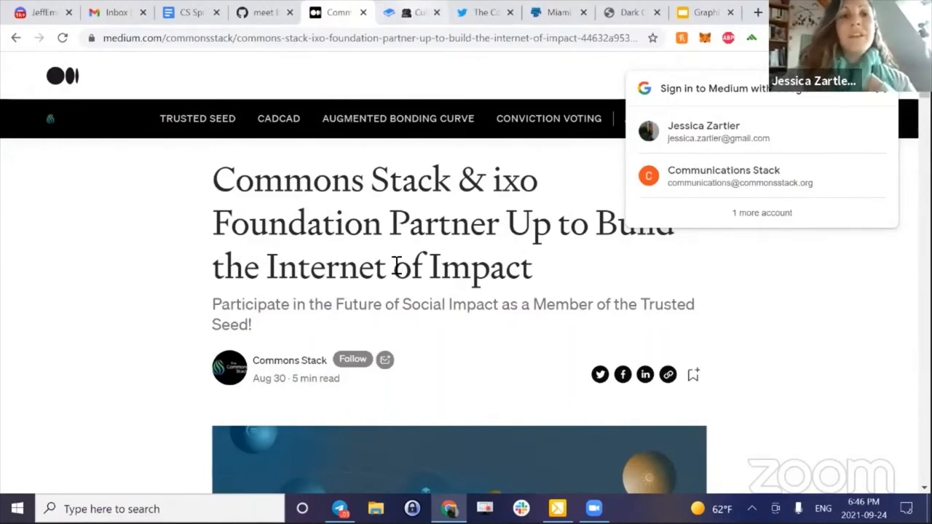
click(408, 12)
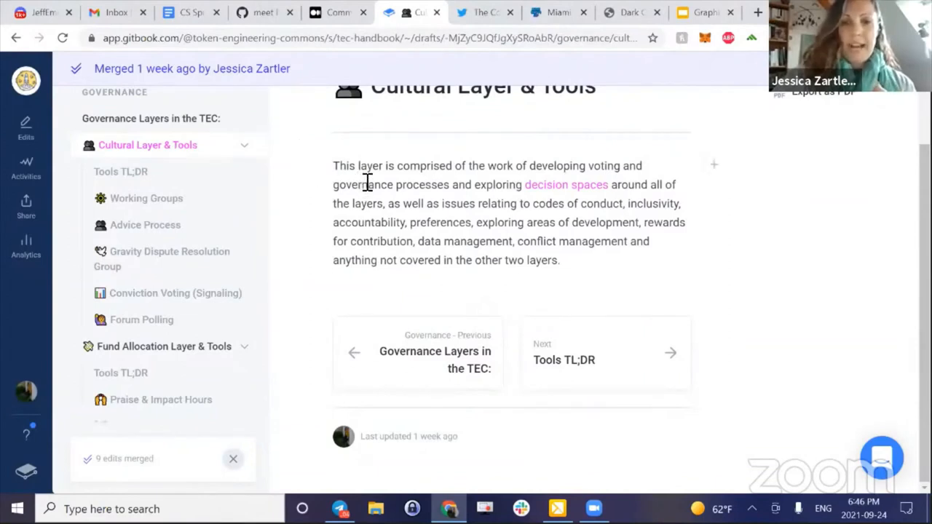
mouse_move(356, 191)
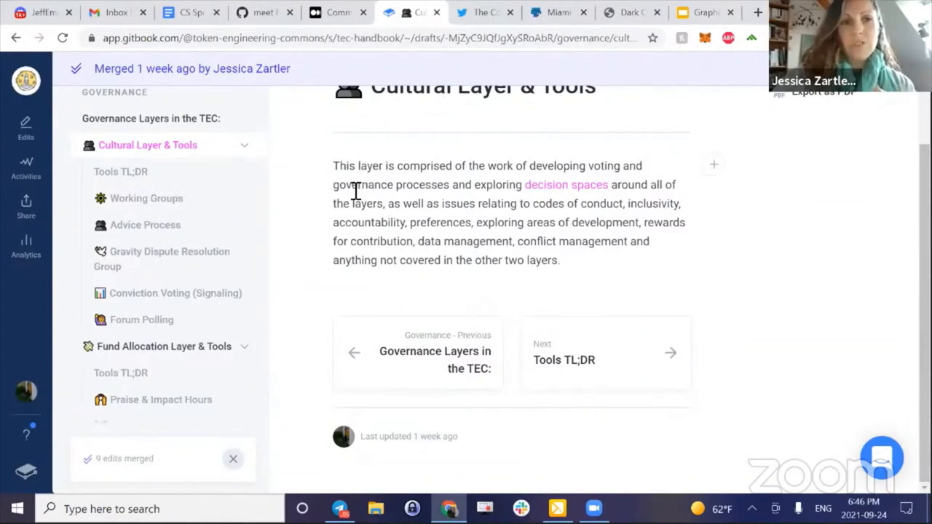
mouse_move(373, 173)
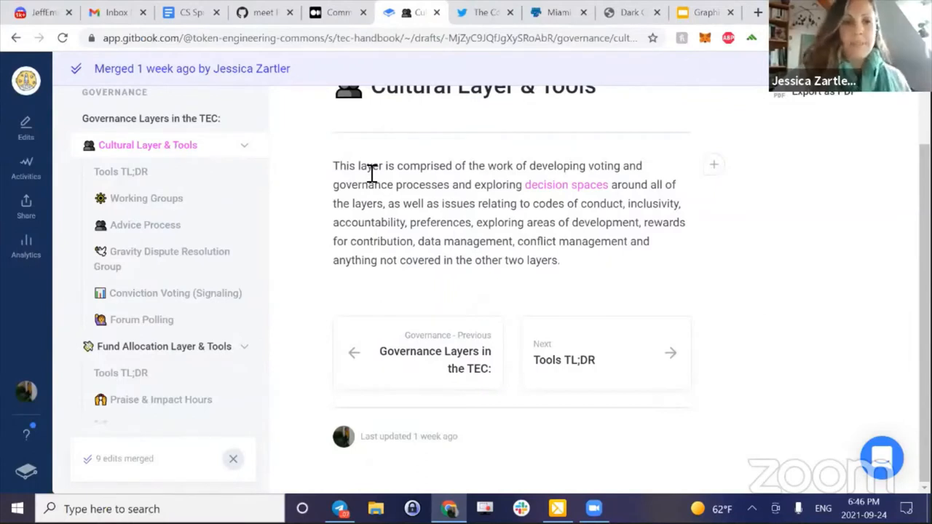
mouse_move(208, 171)
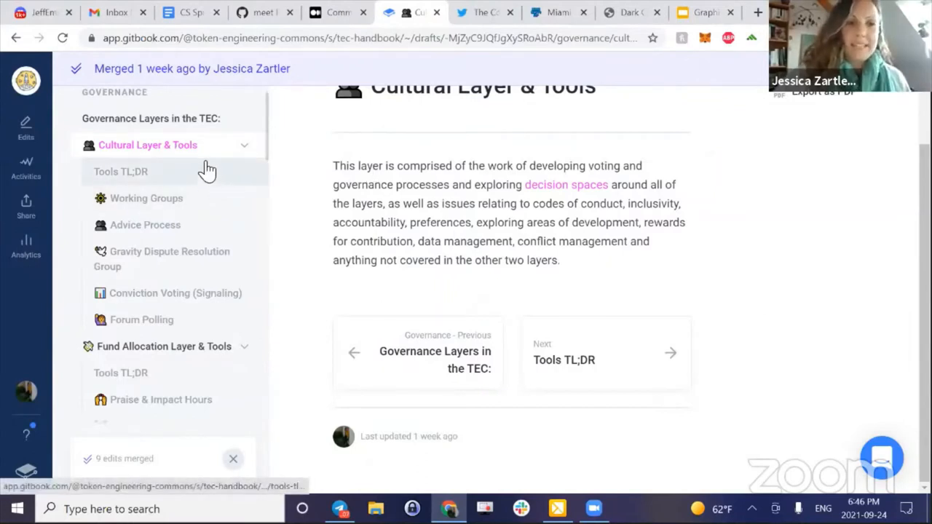
Browse the Cultural Layer & Tools sections, then show the Commons Stack Twitter profile.
scroll(down, 3)
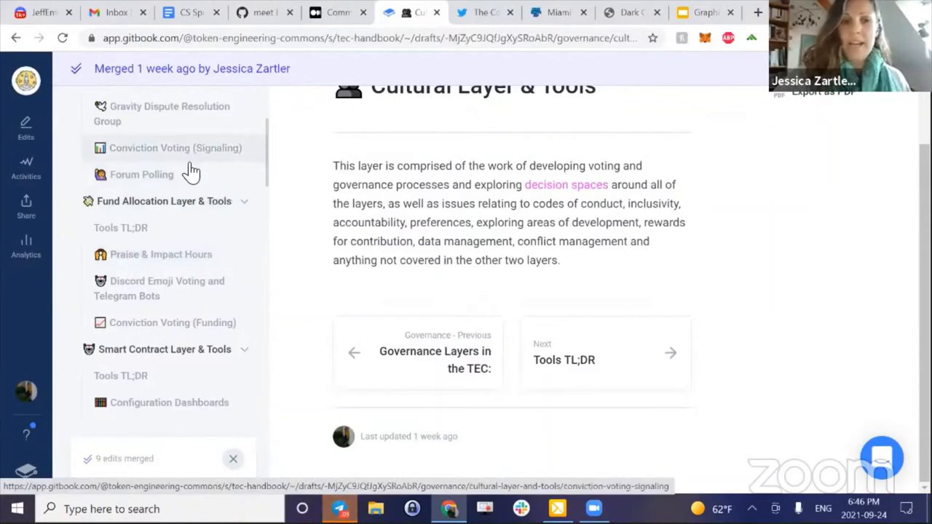
scroll(down, 3)
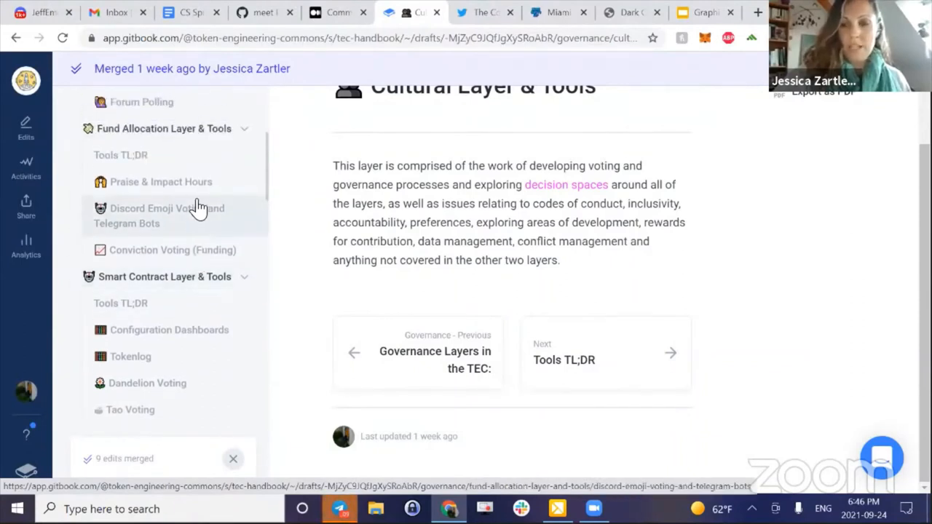
mouse_move(191, 188)
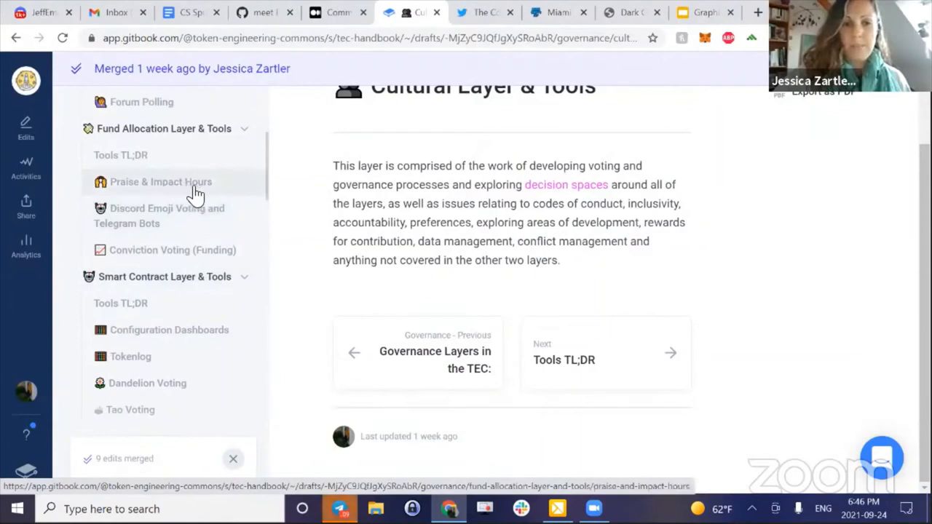
mouse_move(208, 188)
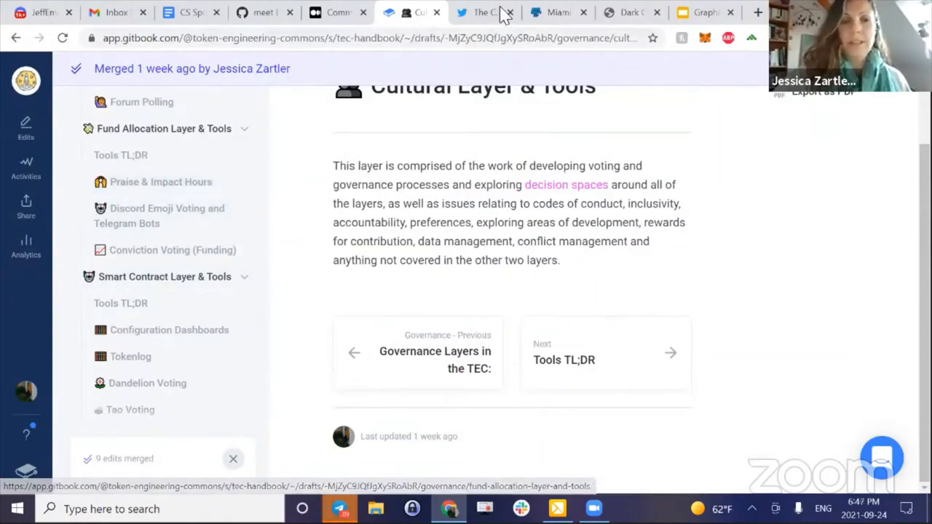
mouse_move(477, 10)
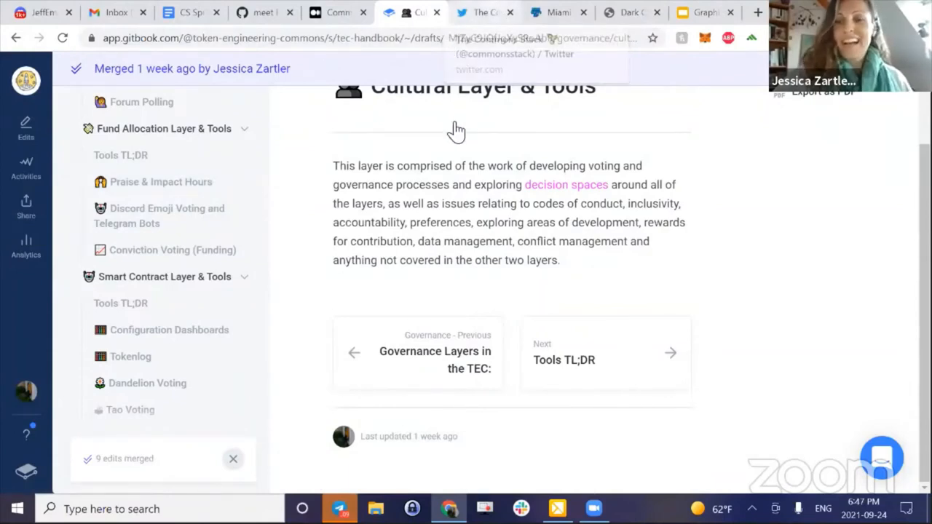
click(480, 12)
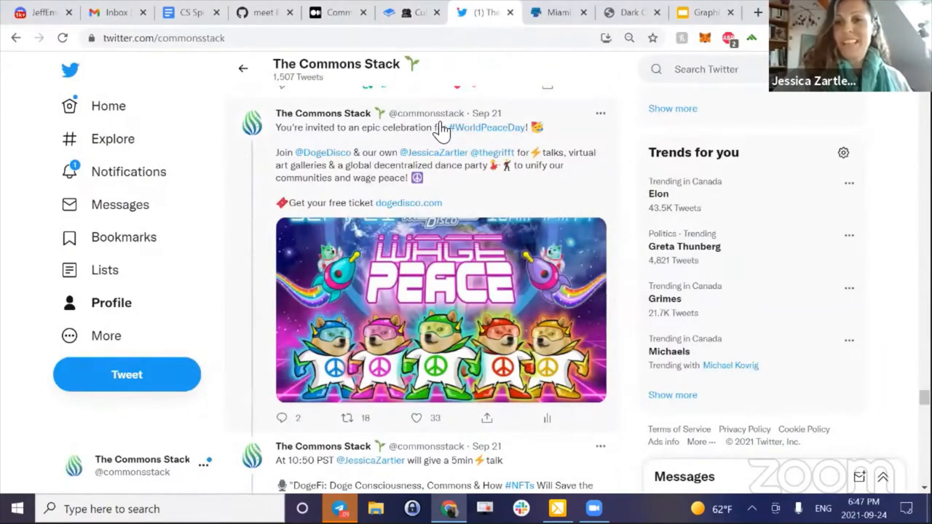
mouse_move(451, 99)
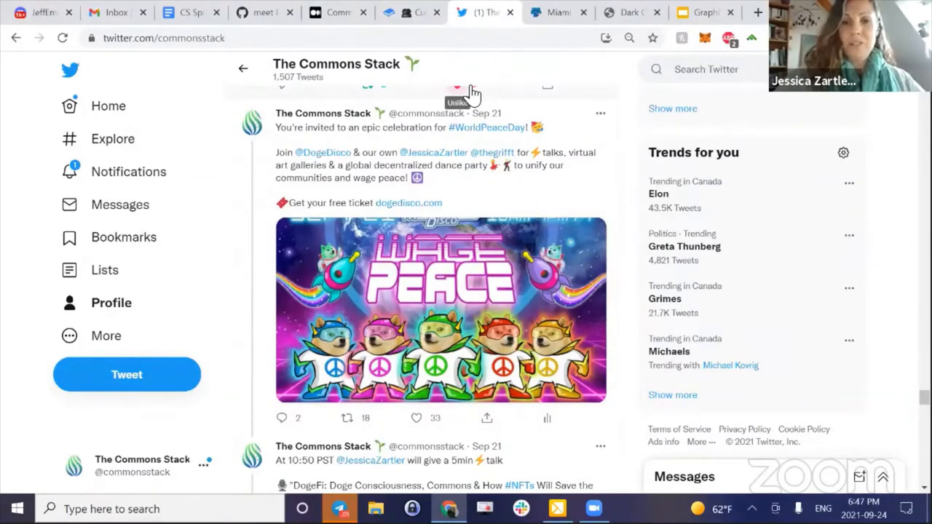
mouse_move(495, 97)
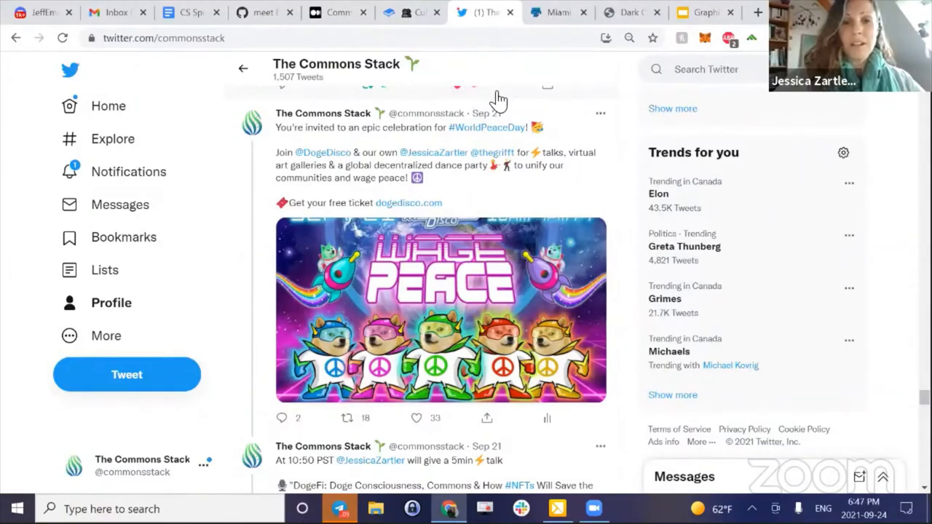
mouse_move(521, 98)
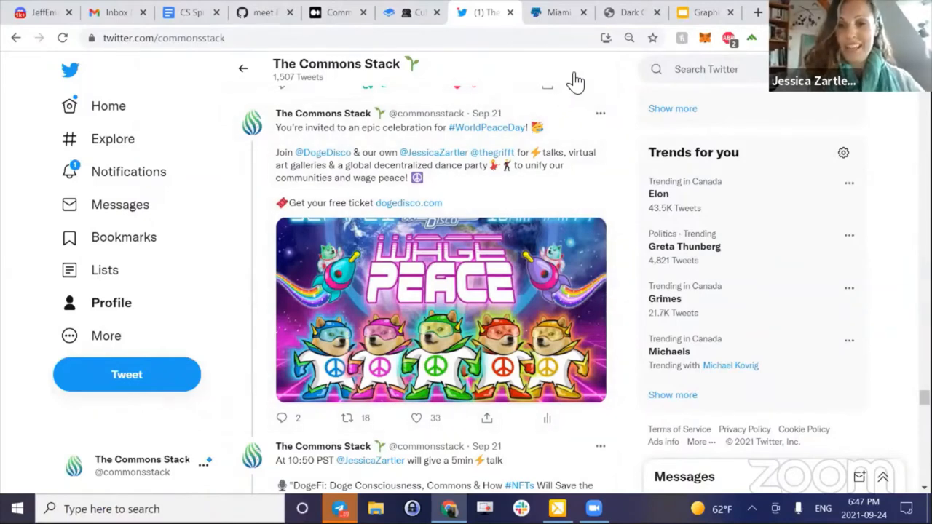
mouse_move(585, 86)
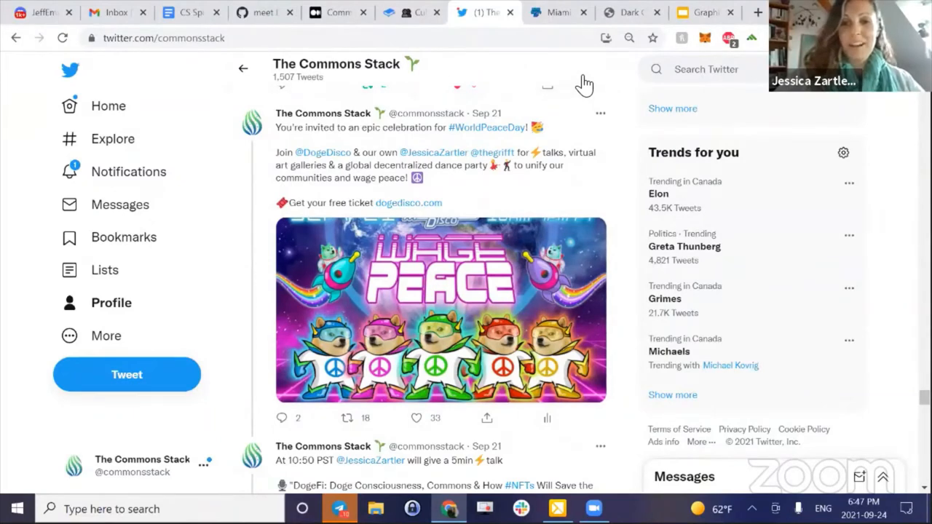
mouse_move(577, 65)
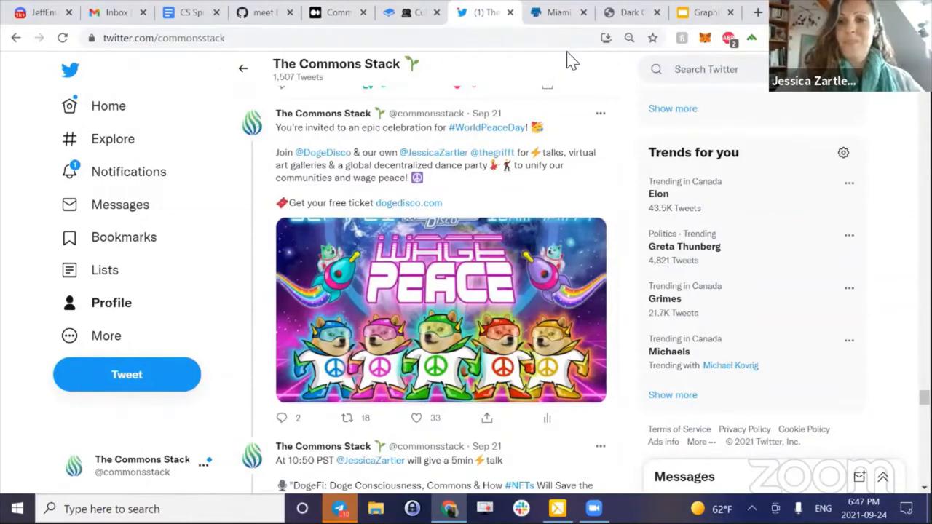
mouse_move(574, 167)
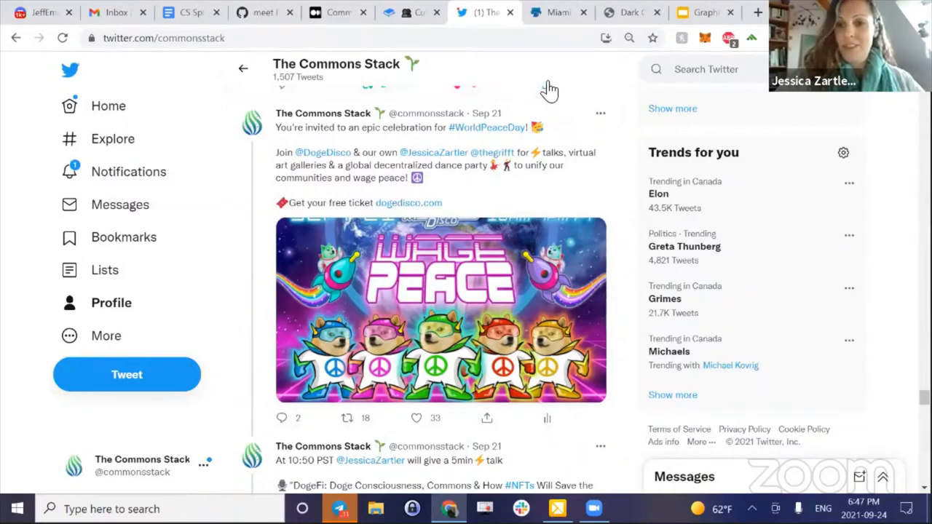
mouse_move(538, 88)
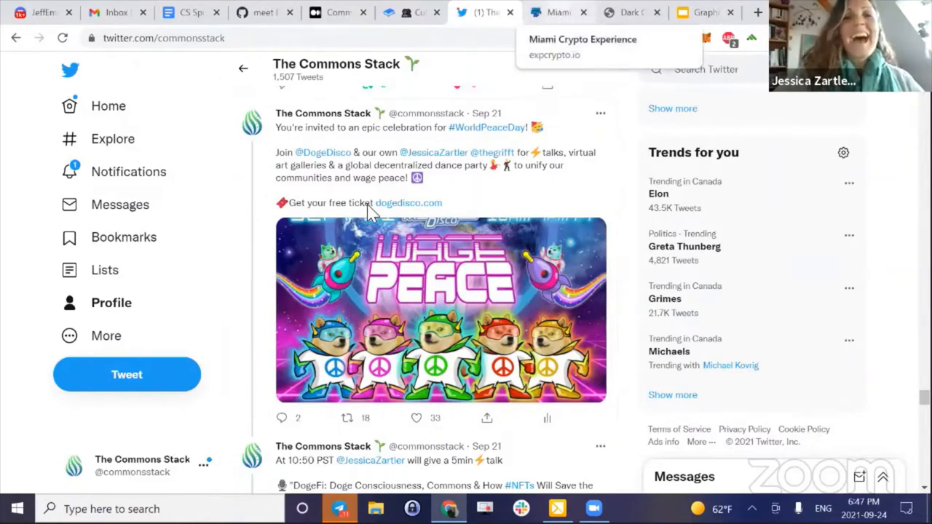
Show the expcrypto.io landing page and scroll down to Keynote Speakers.
click(558, 12)
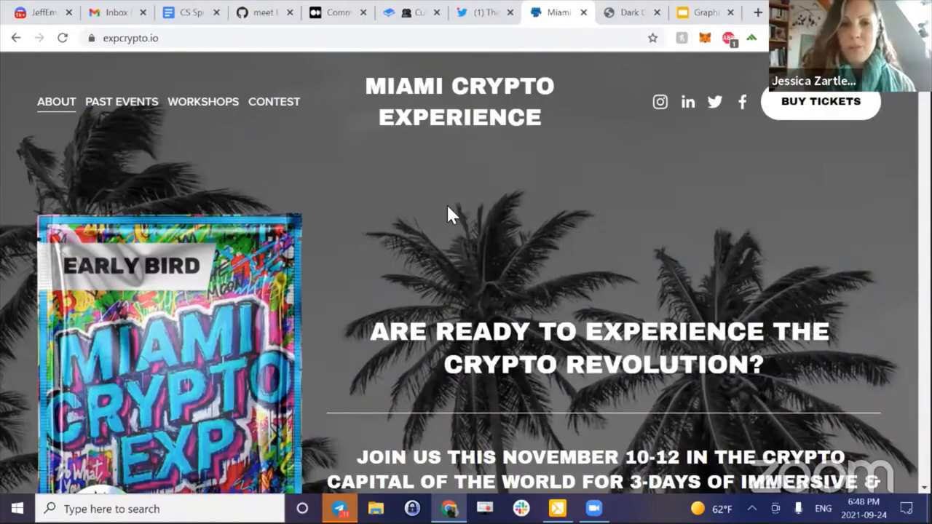
scroll(down, 3)
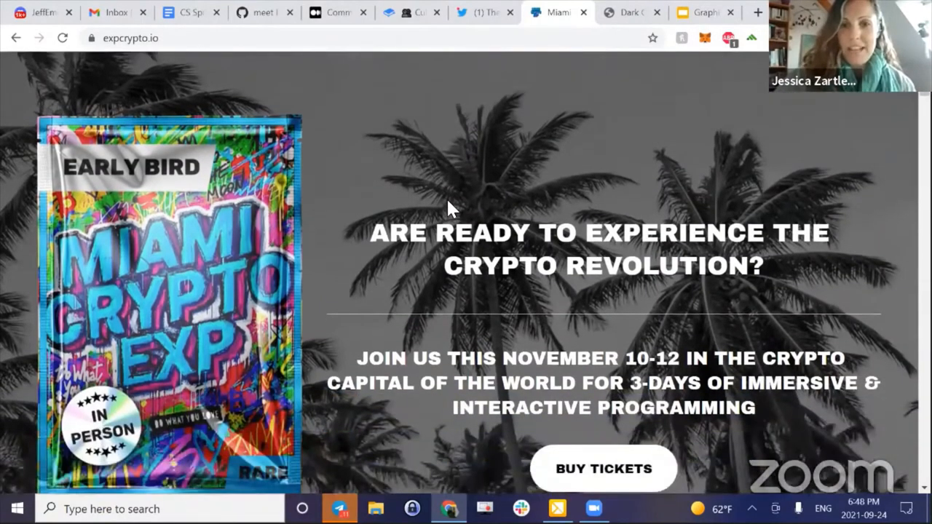
mouse_move(610, 20)
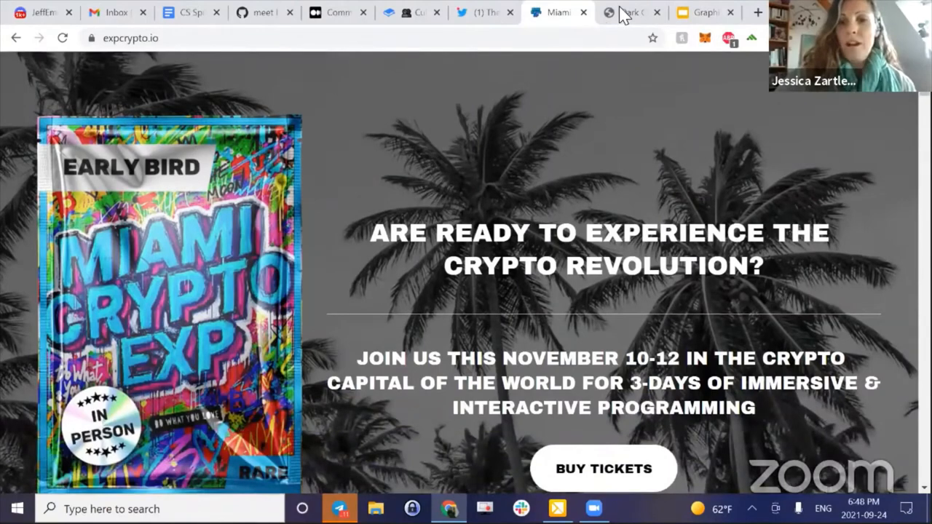
scroll(down, 3)
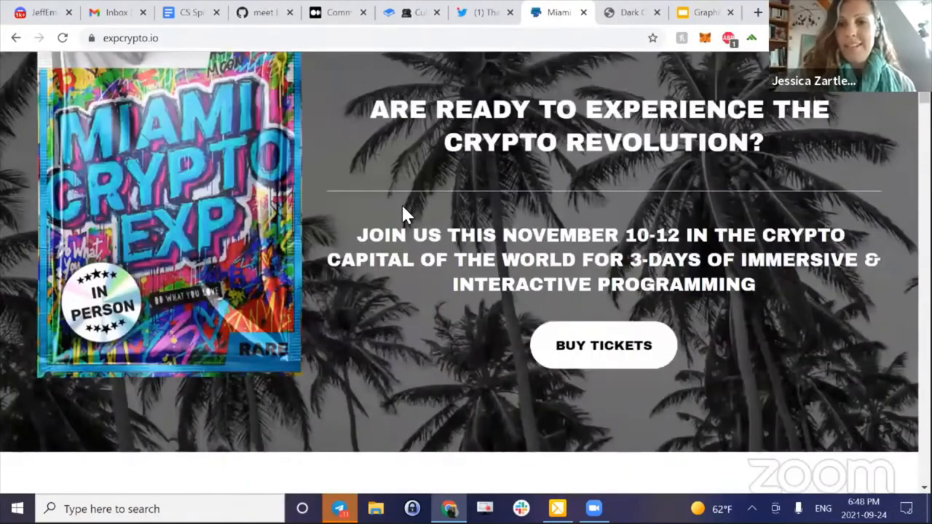
scroll(down, 3)
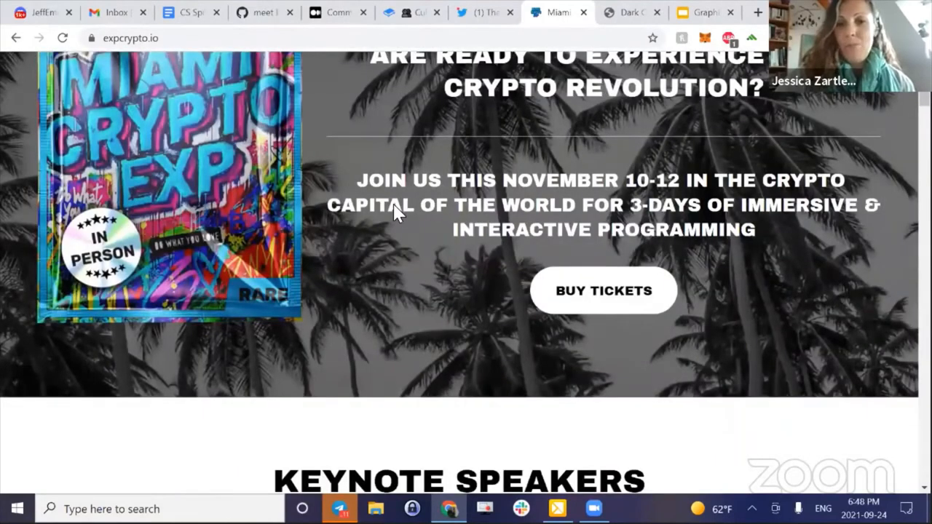
Open the Impact Track deck PDF and scroll to page 2 on keynotes and ImpactNFT gala.
click(628, 12)
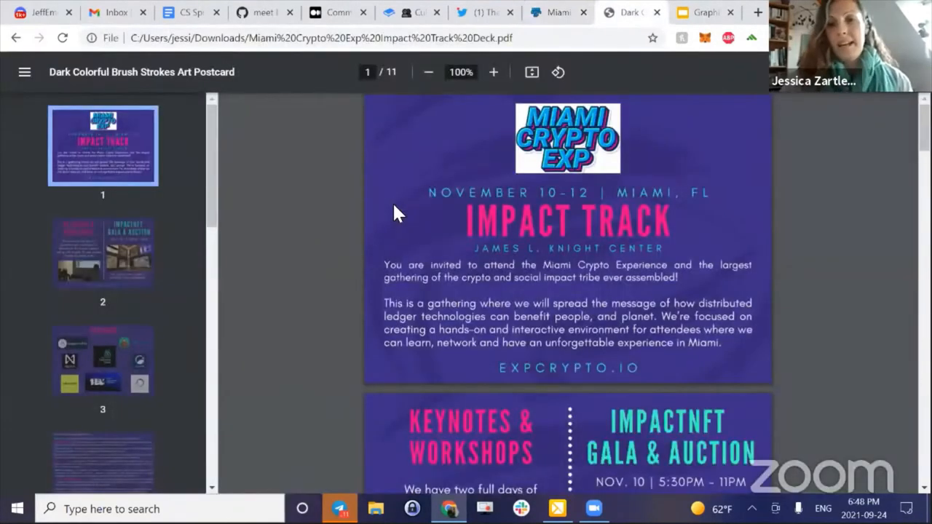
scroll(down, 3)
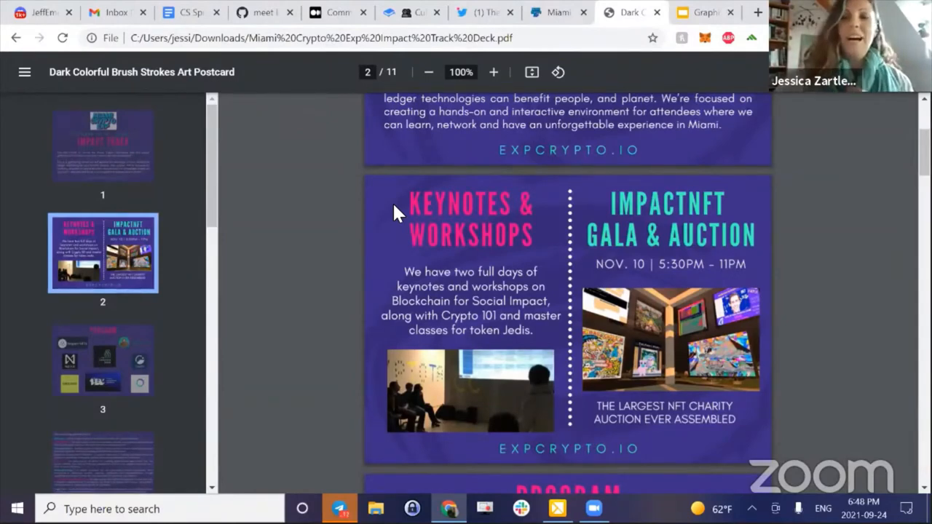
mouse_move(696, 13)
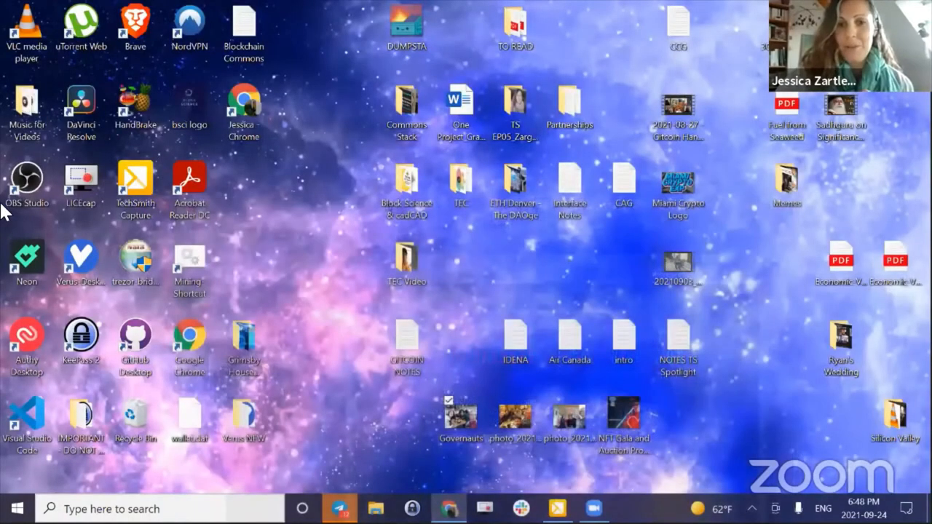
Double-click the NFT Gala and Auction file on the Windows desktop.
double_click(623, 415)
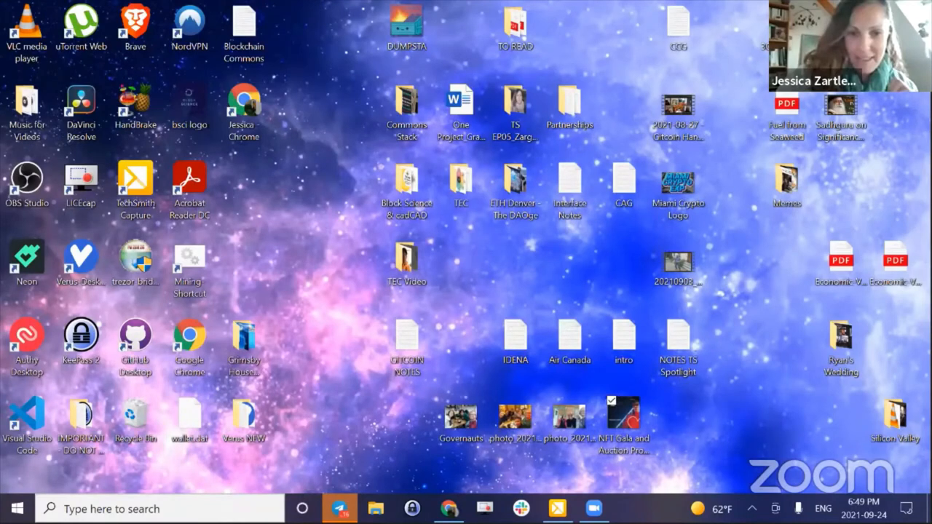
mouse_move(386, 9)
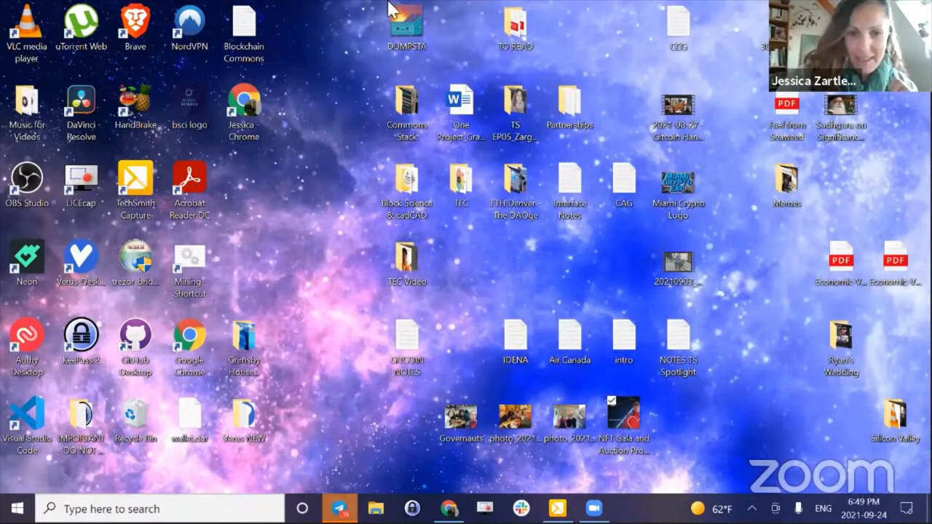
mouse_move(217, 368)
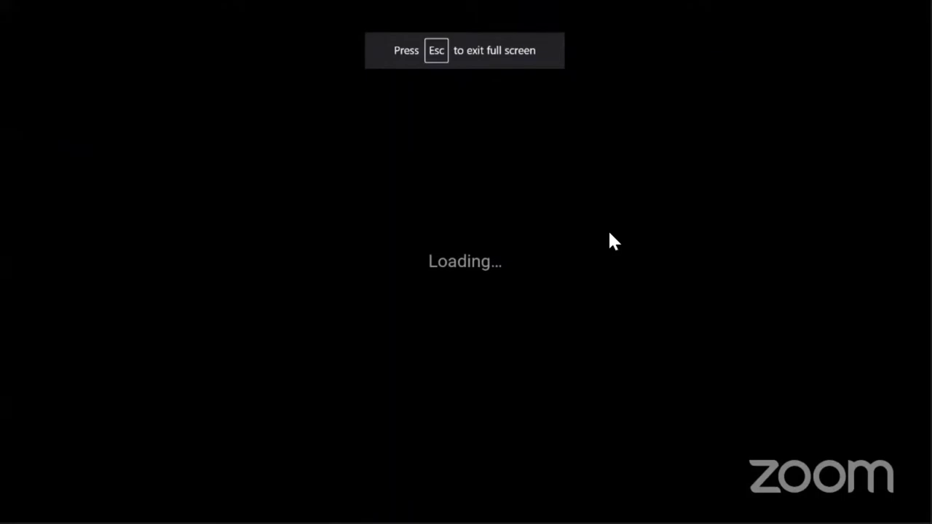
mouse_move(537, 200)
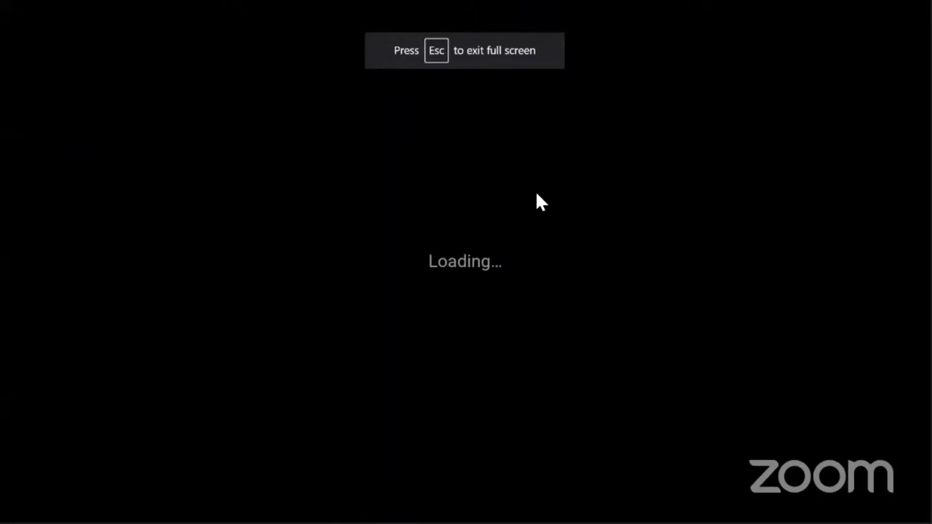
mouse_move(123, 438)
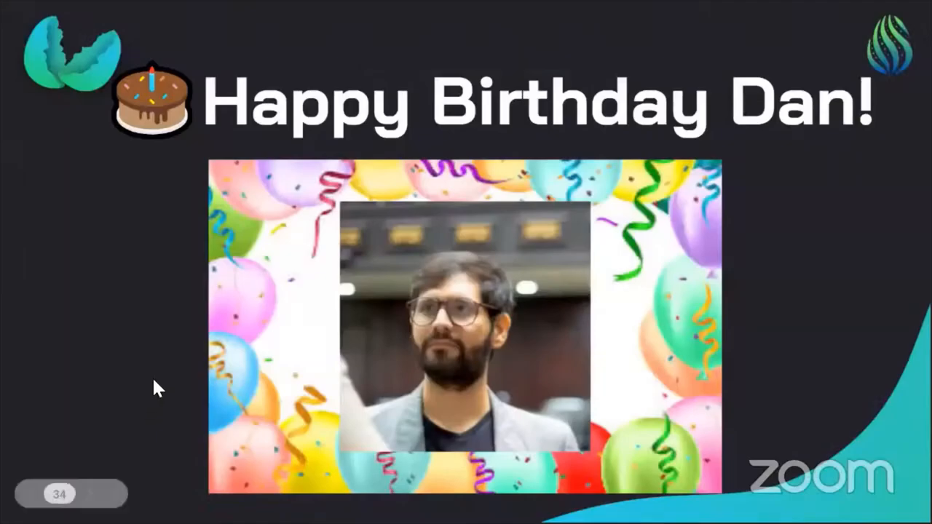
mouse_move(154, 377)
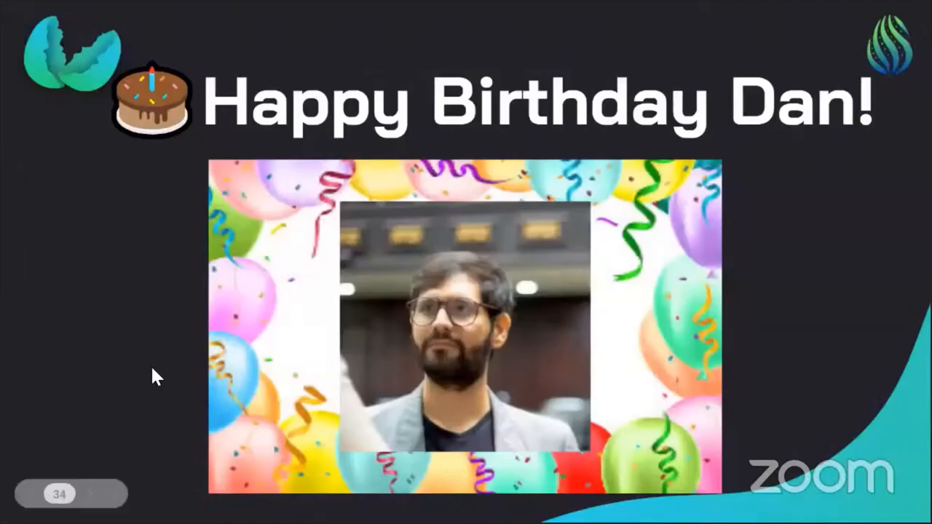
mouse_move(157, 393)
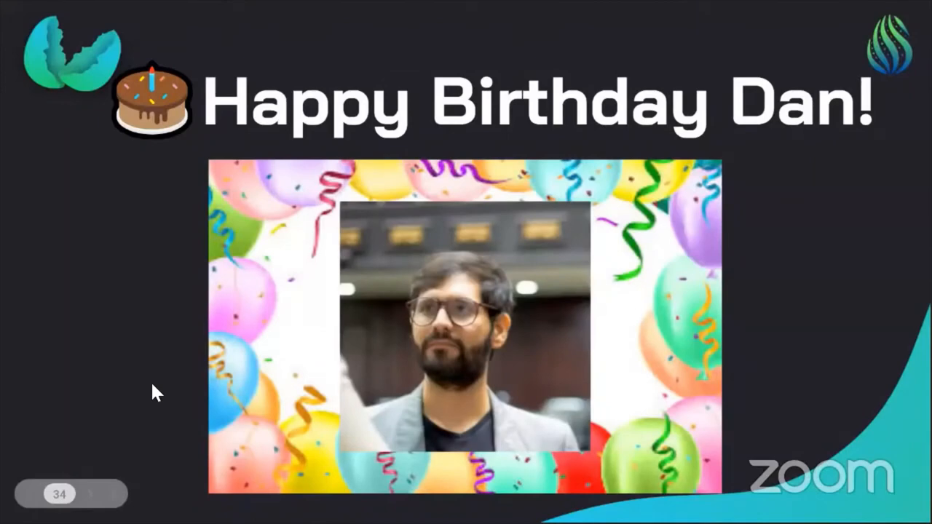
mouse_move(128, 408)
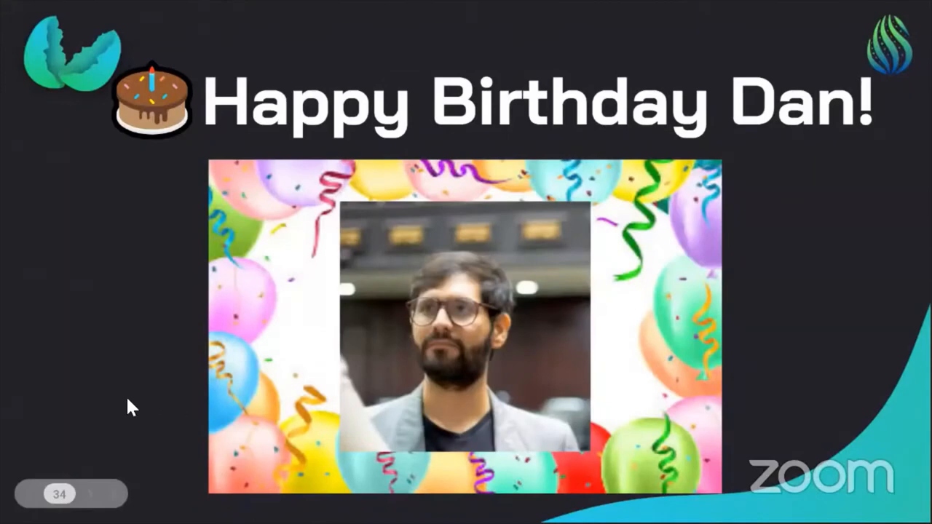
mouse_move(296, 428)
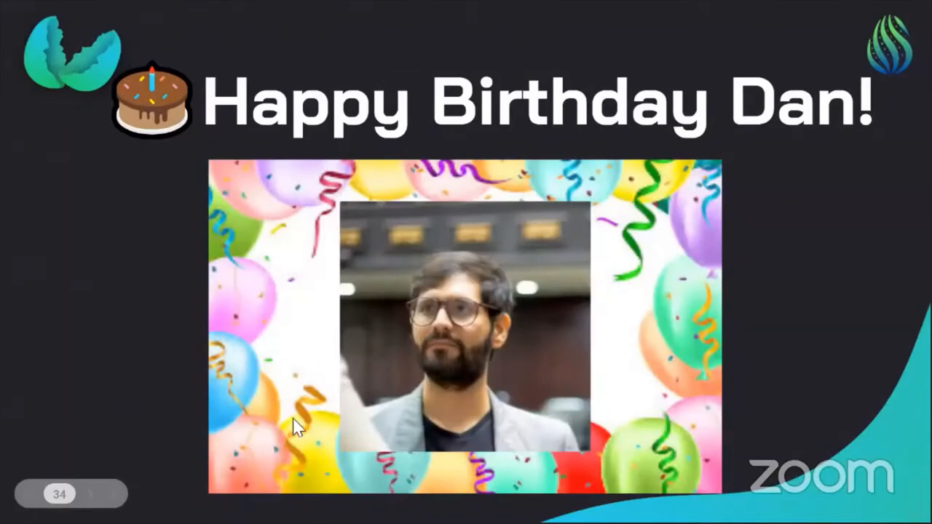
mouse_move(329, 190)
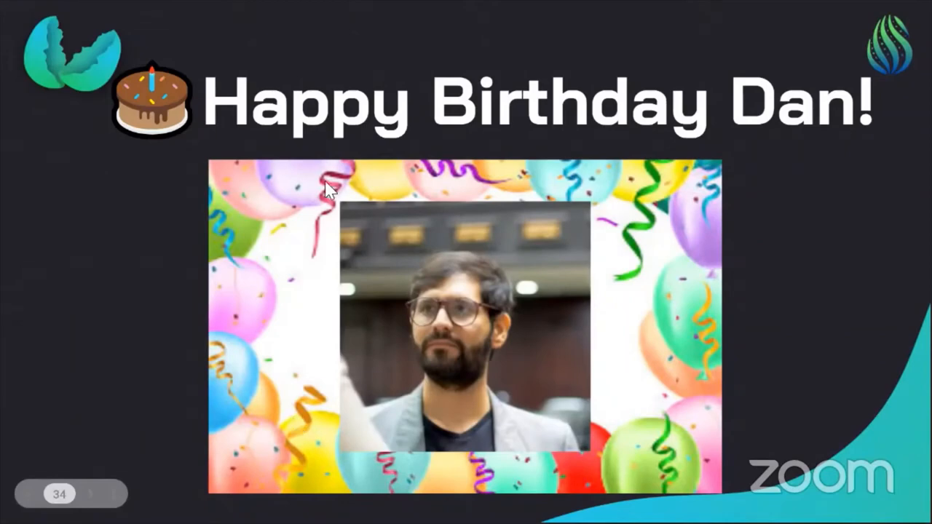
mouse_move(224, 465)
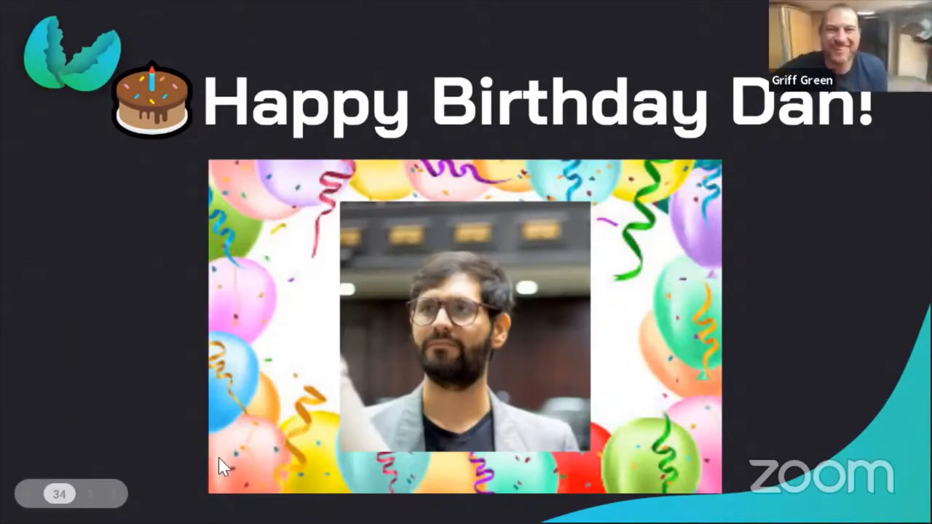
mouse_move(80, 107)
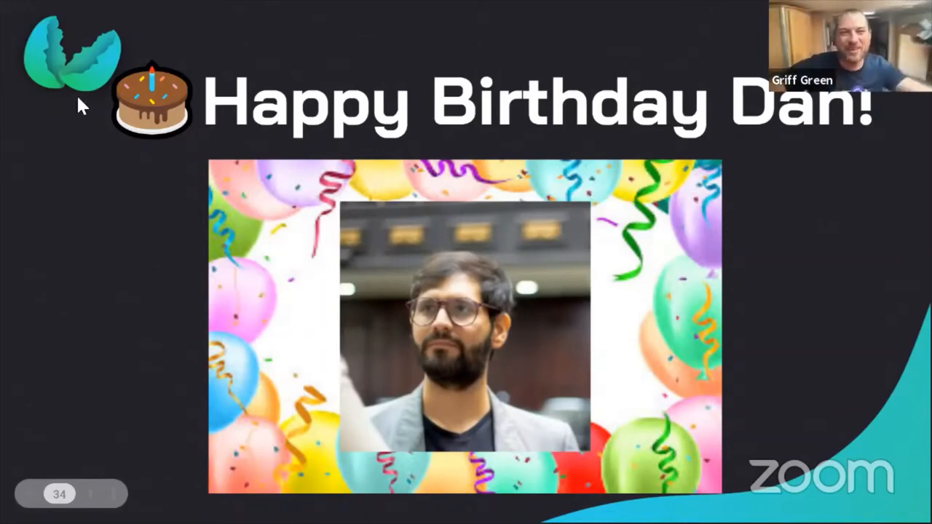
mouse_move(80, 160)
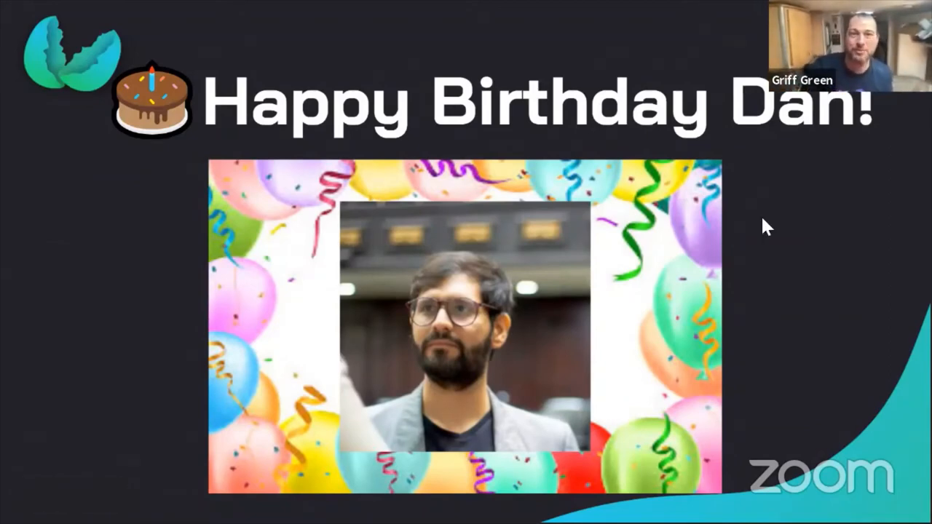
mouse_move(224, 400)
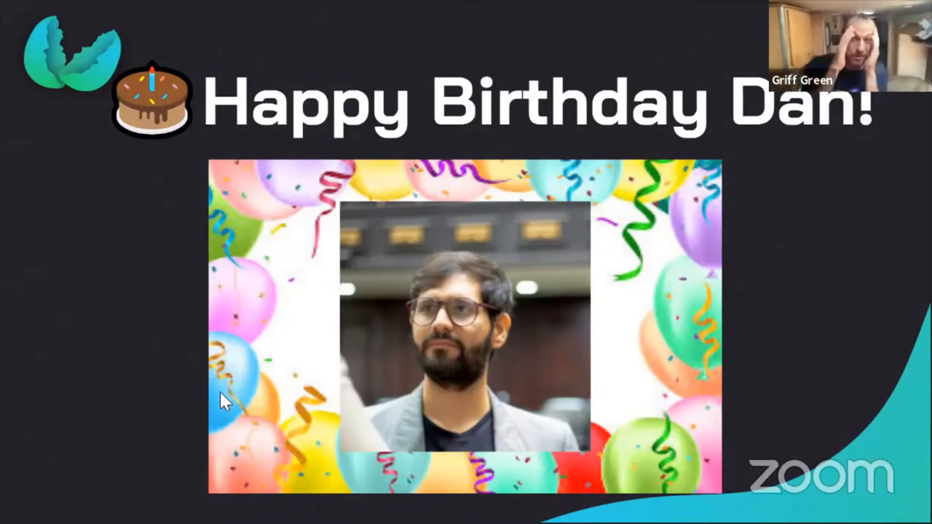
mouse_move(684, 251)
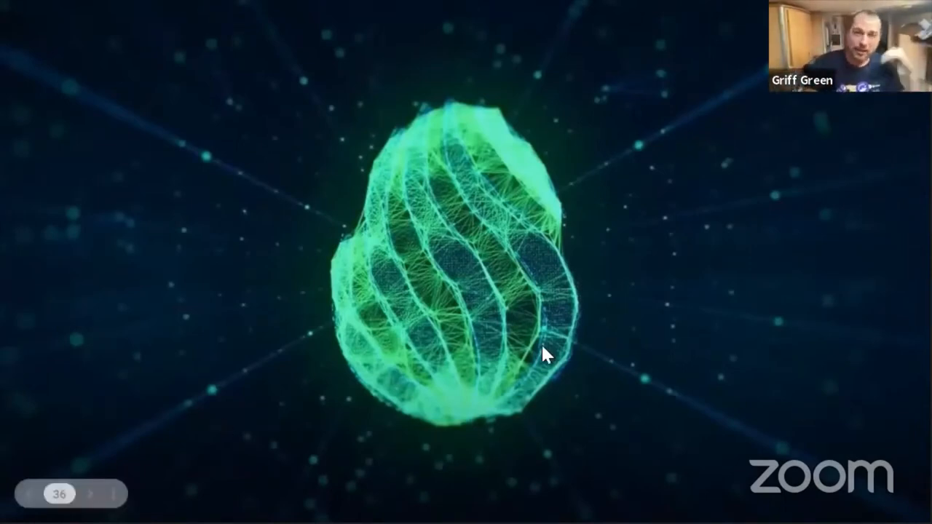
mouse_move(507, 478)
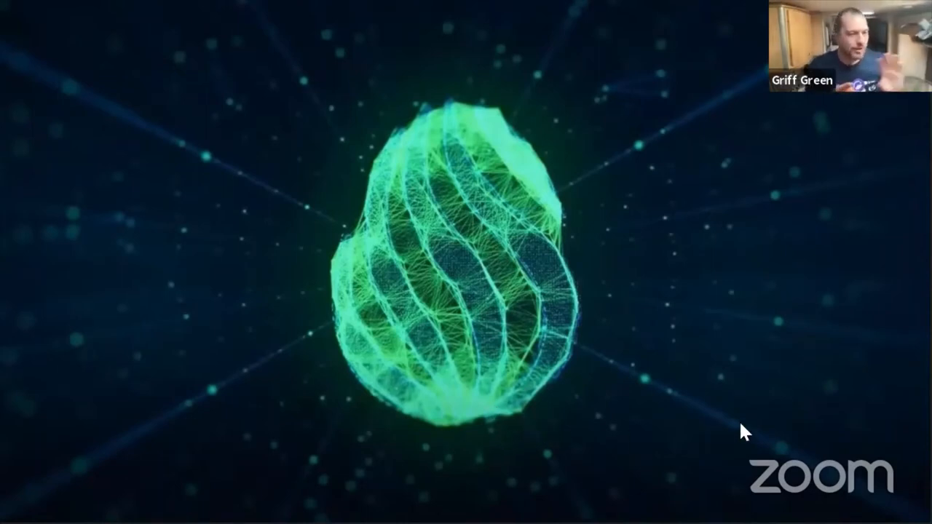
mouse_move(679, 224)
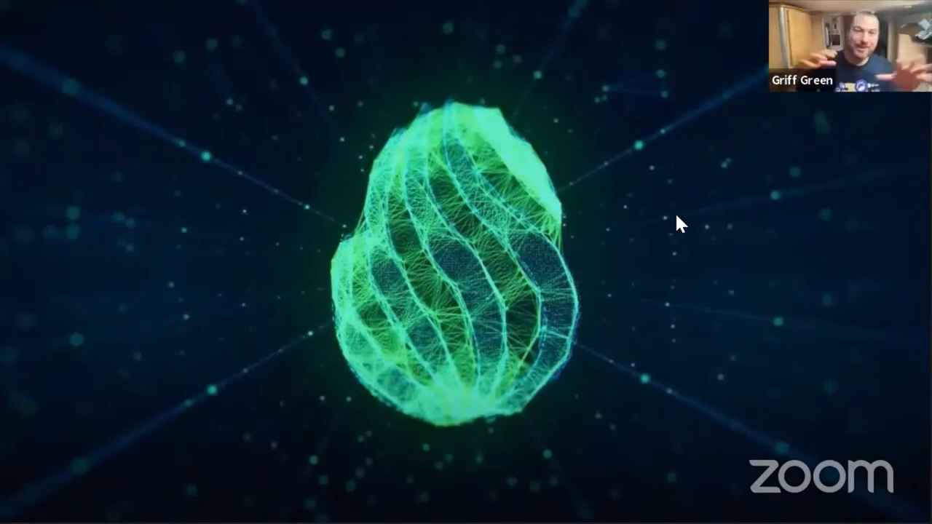